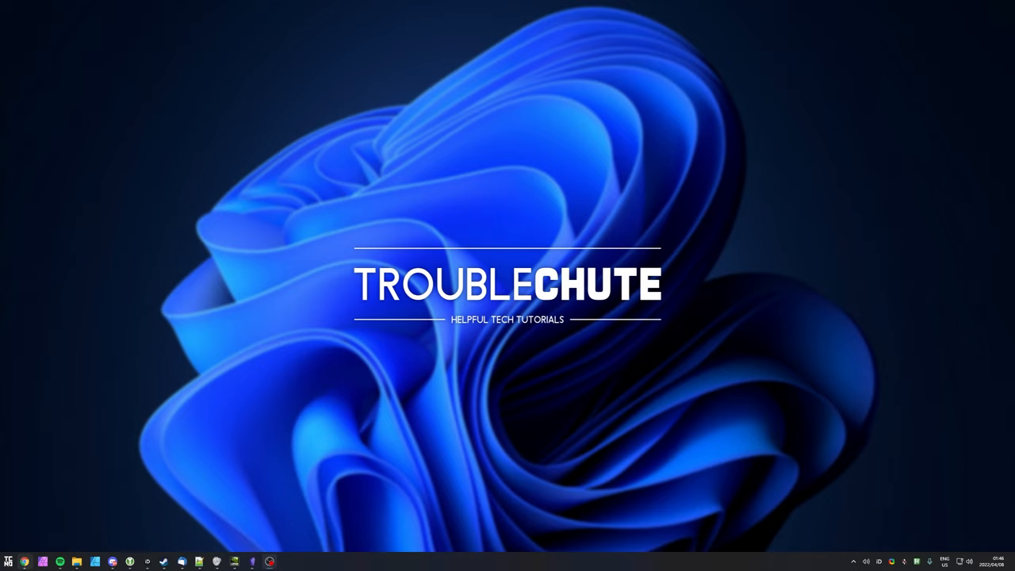
mouse_move(450, 172)
type("remote desktop")
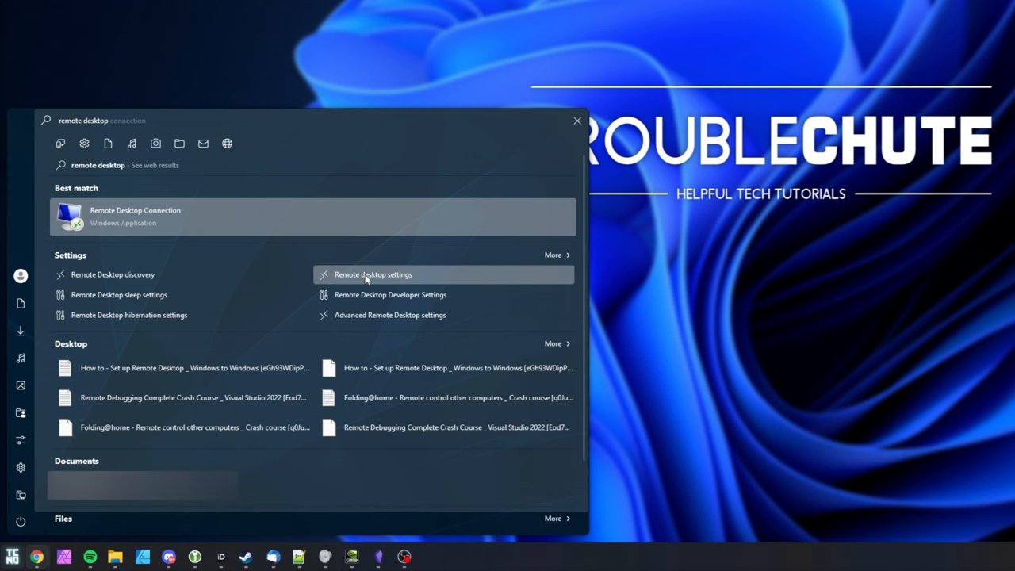
- Open the Remote Desktop settings page from the Start menu search results
left_click(373, 272)
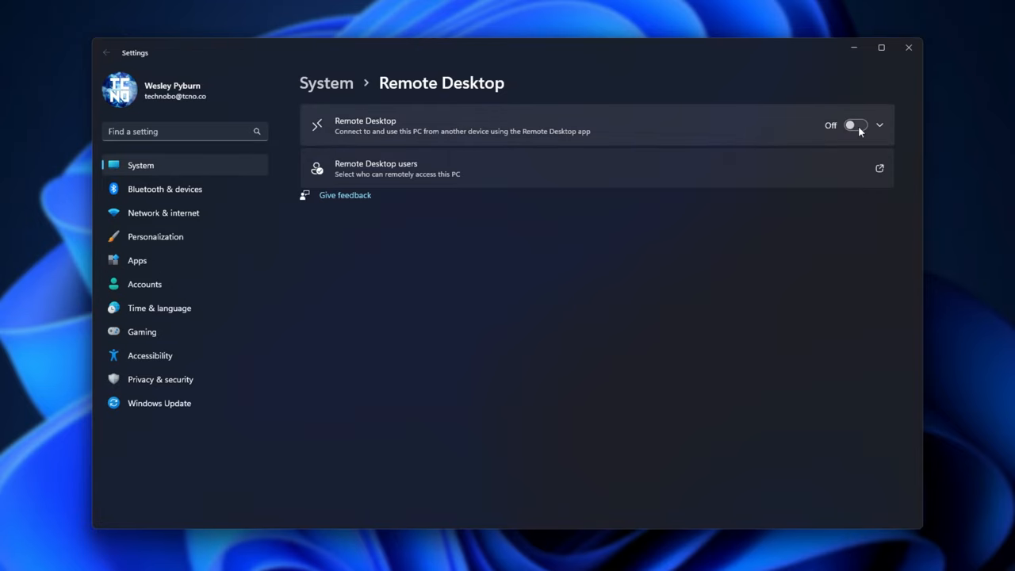
- Switch Remote Desktop on and confirm the Enable Remote Desktop prompt
left_click(856, 124)
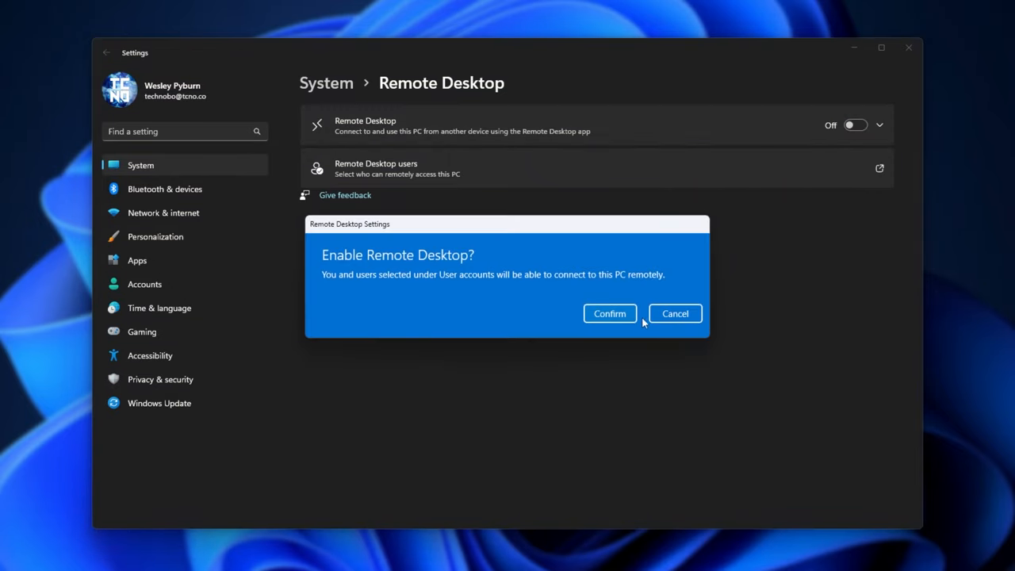
left_click(609, 314)
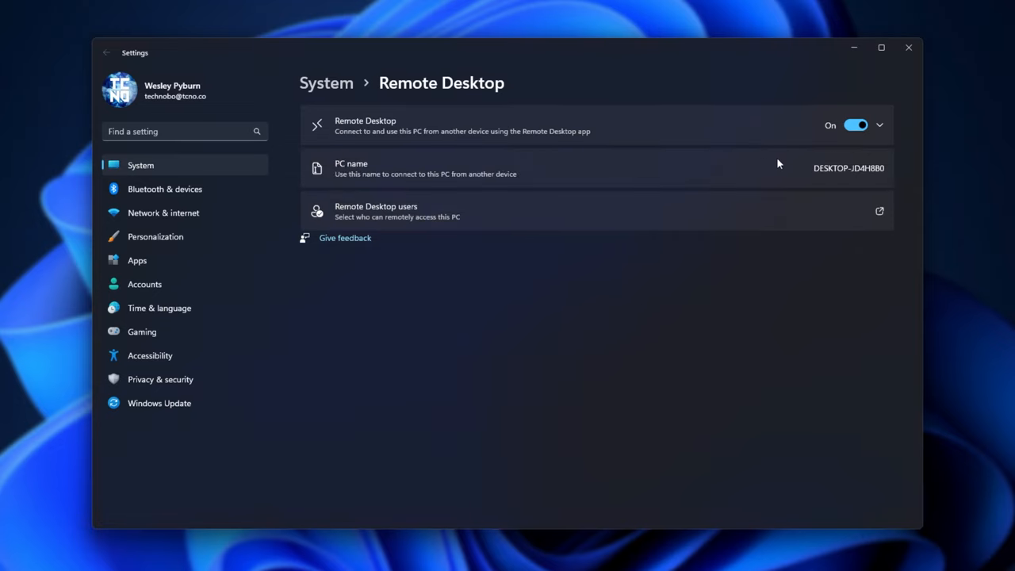
double_click(867, 168)
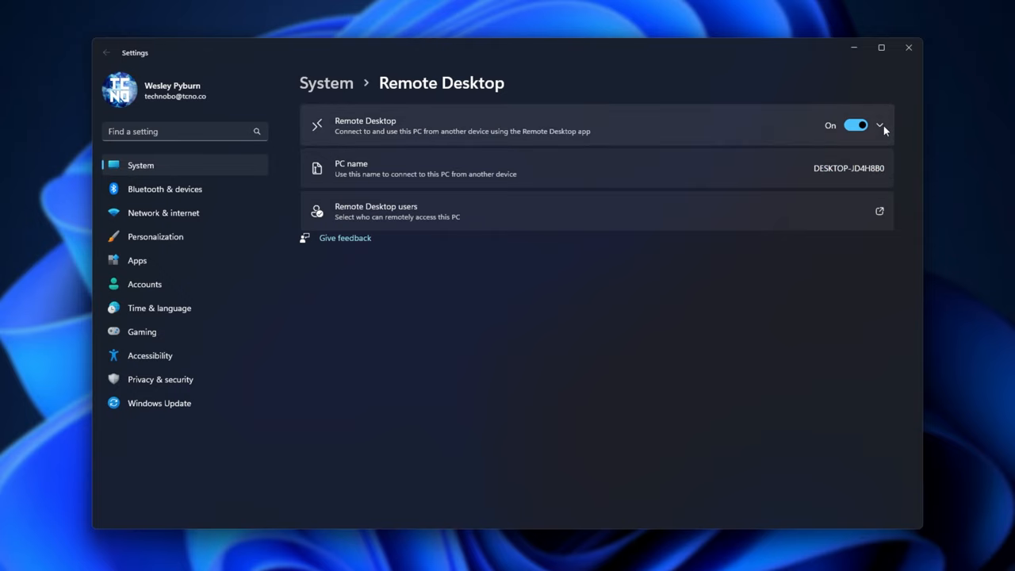
- Expand the Remote Desktop details showing the NLA requirement and port 3389
left_click(879, 125)
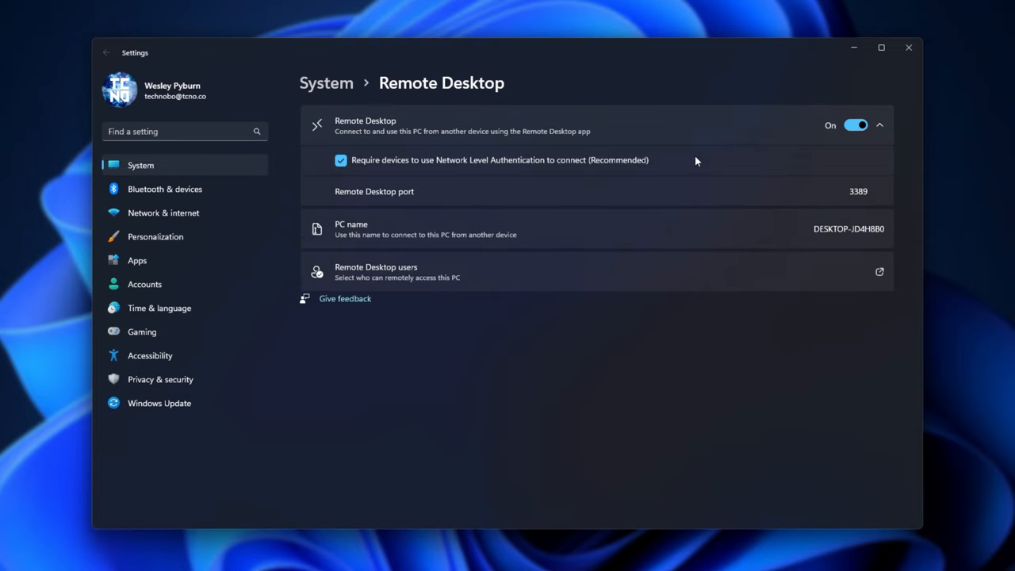
mouse_move(454, 169)
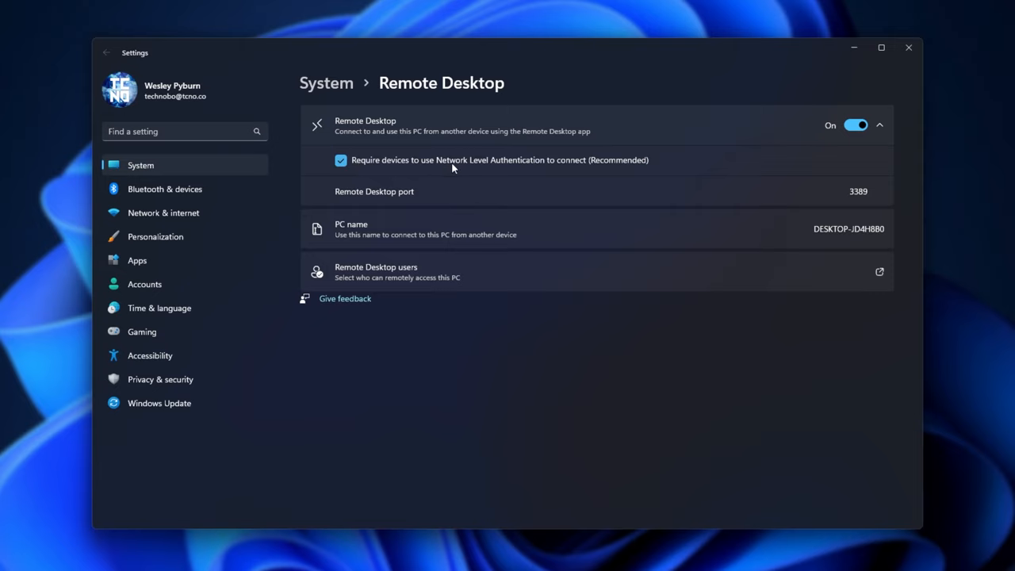
mouse_move(593, 163)
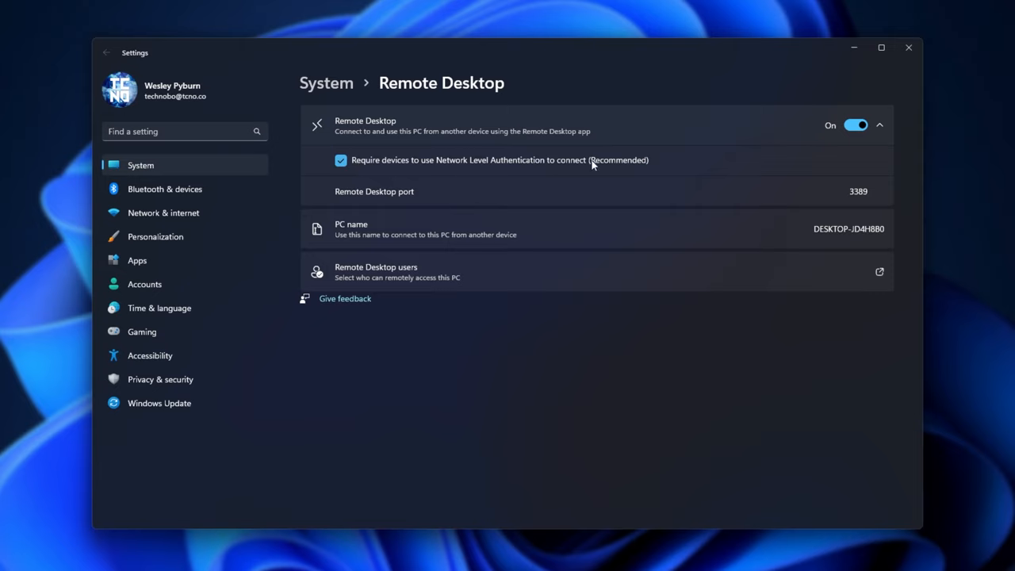
mouse_move(539, 163)
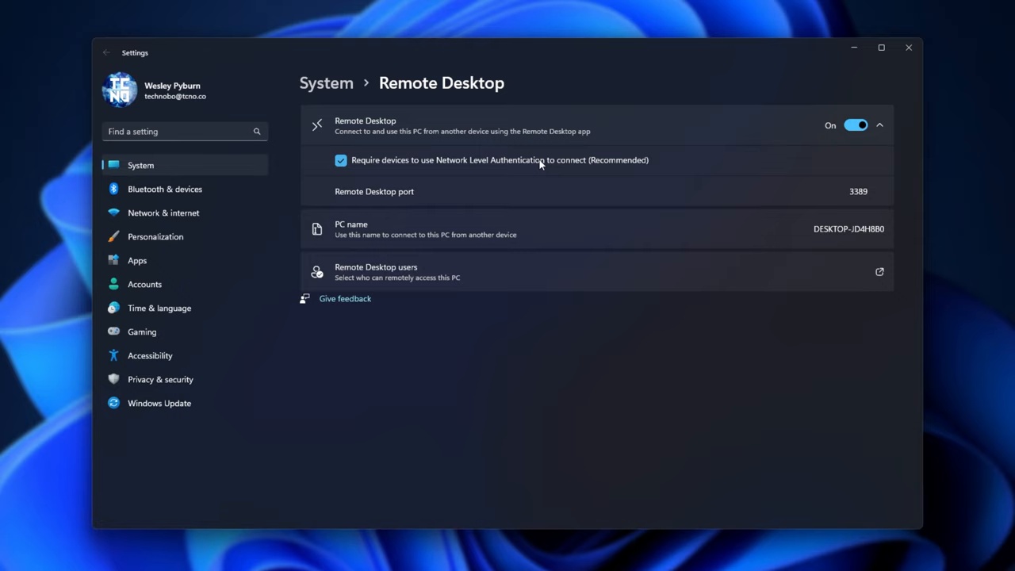
mouse_move(390, 198)
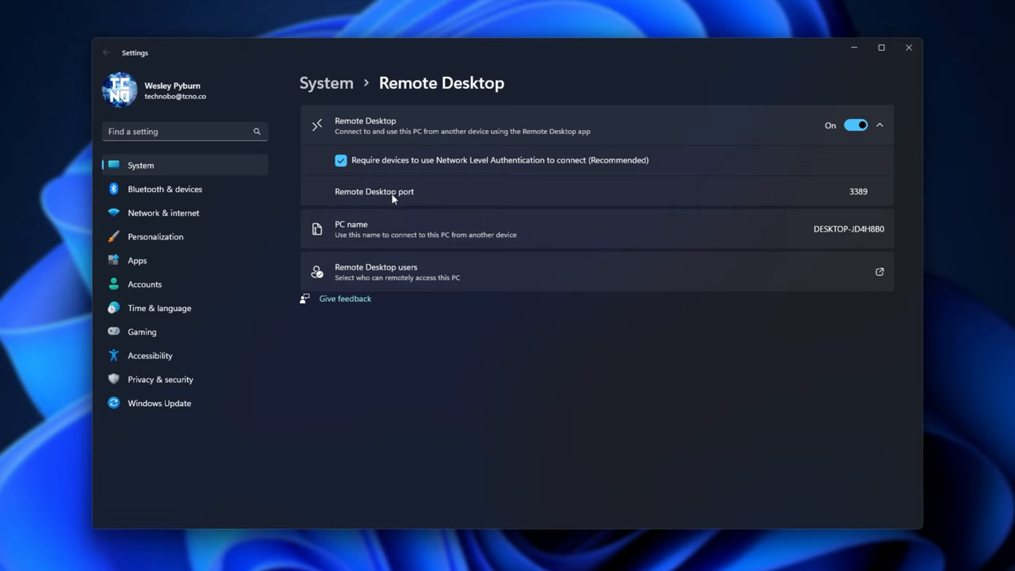
mouse_move(822, 205)
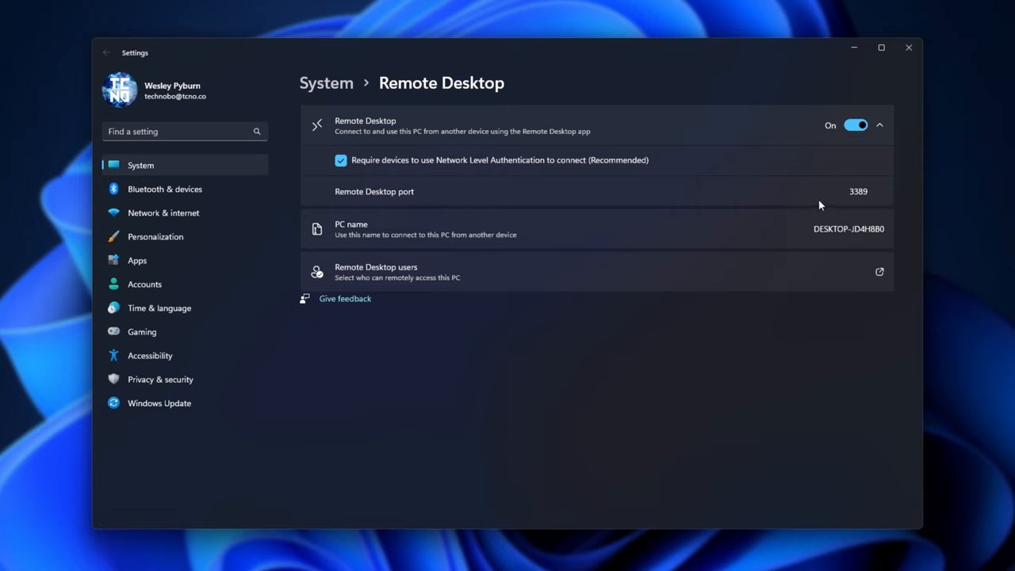
mouse_move(771, 244)
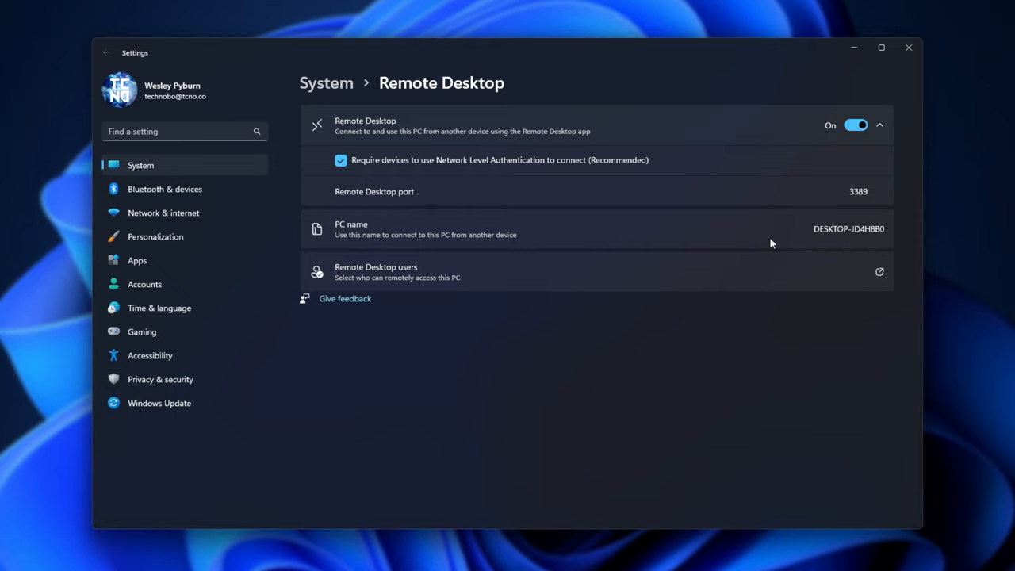
mouse_move(817, 170)
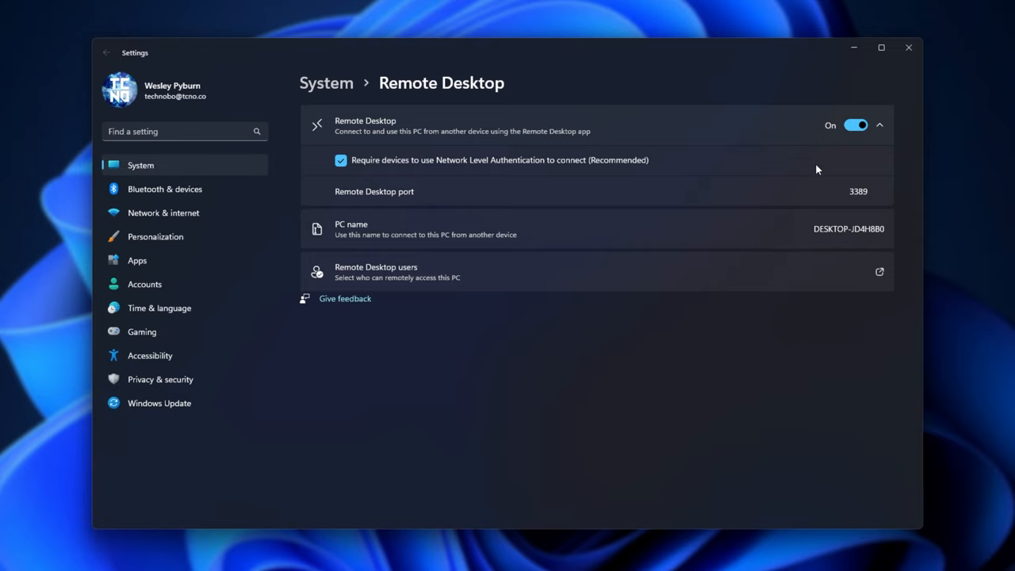
mouse_move(869, 185)
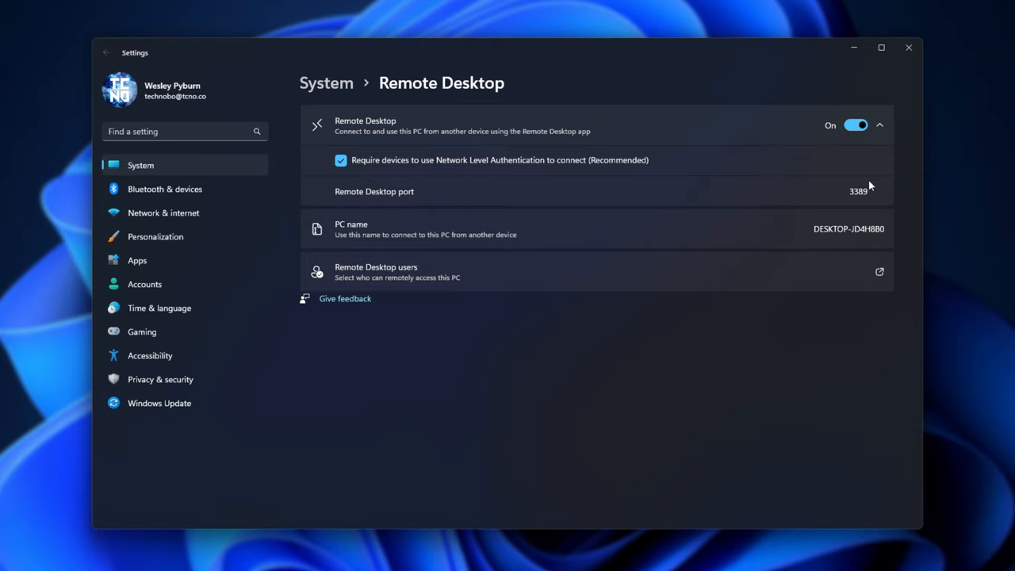
mouse_move(903, 197)
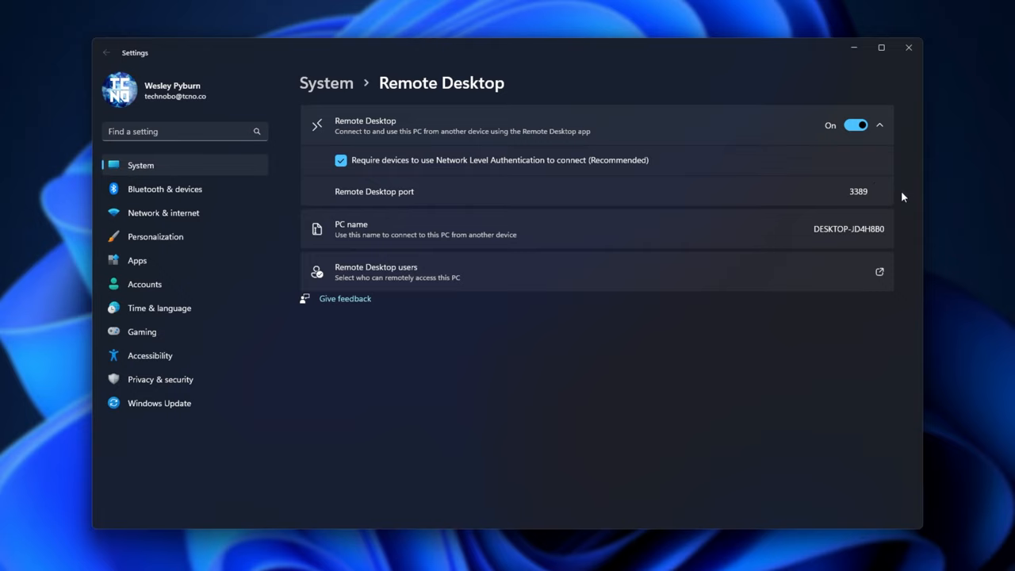
mouse_move(733, 244)
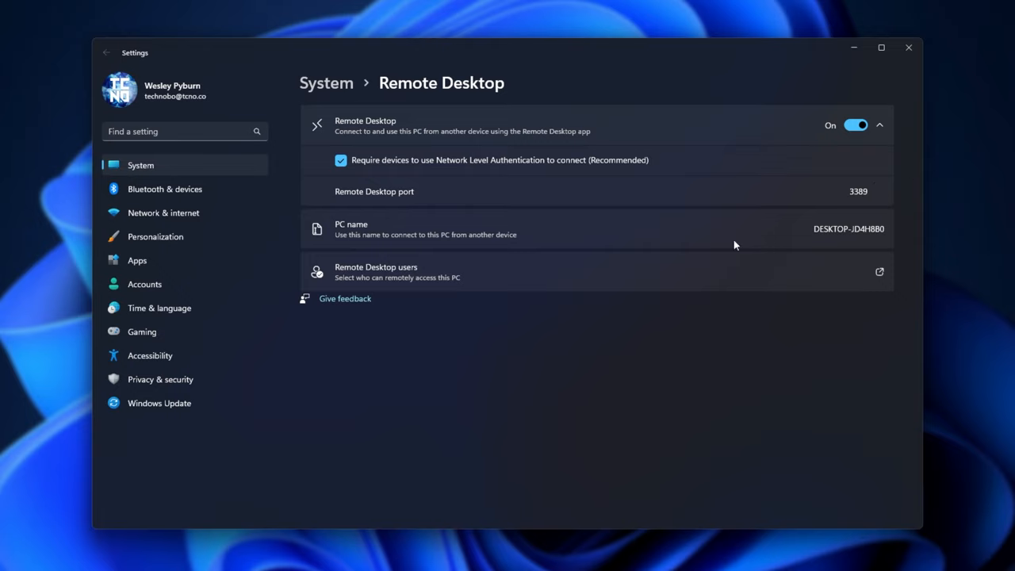
mouse_move(831, 205)
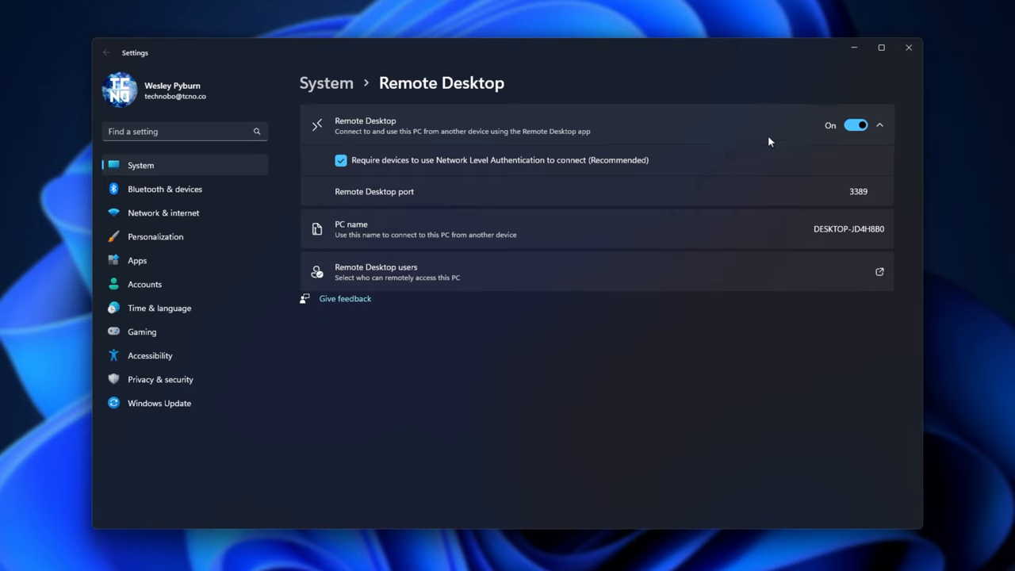
mouse_move(850, 199)
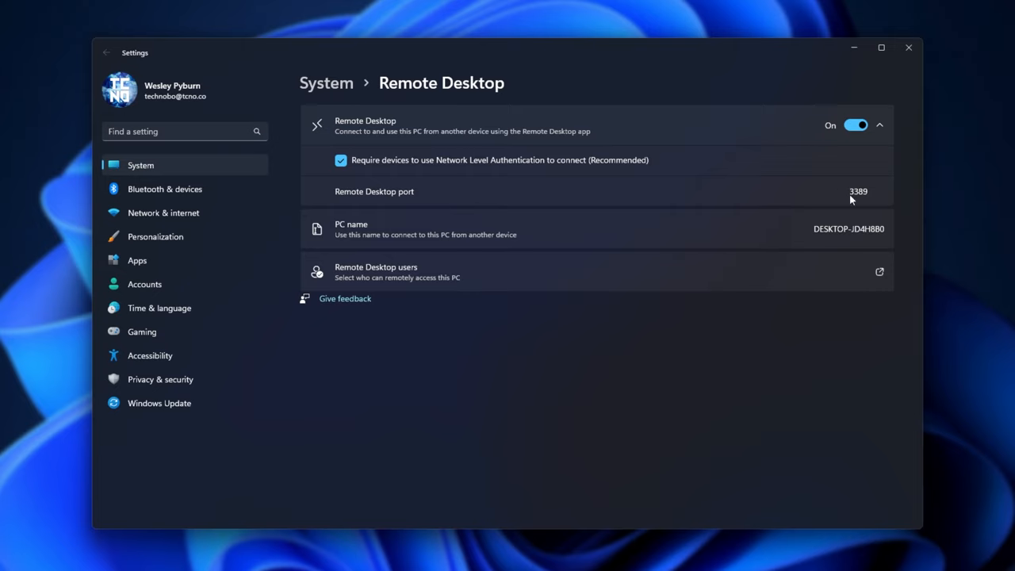
mouse_move(866, 207)
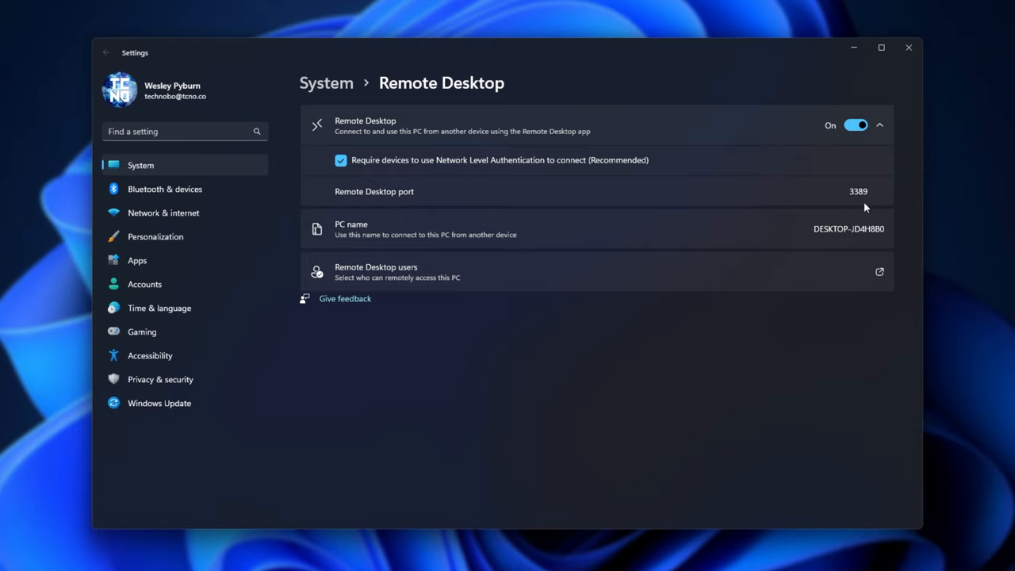
mouse_move(816, 243)
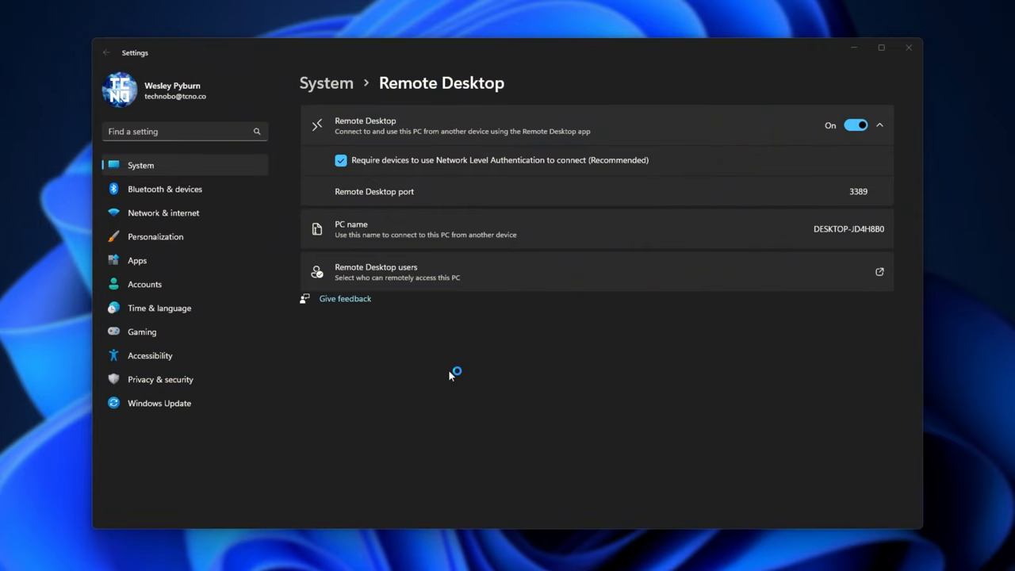
mouse_move(641, 382)
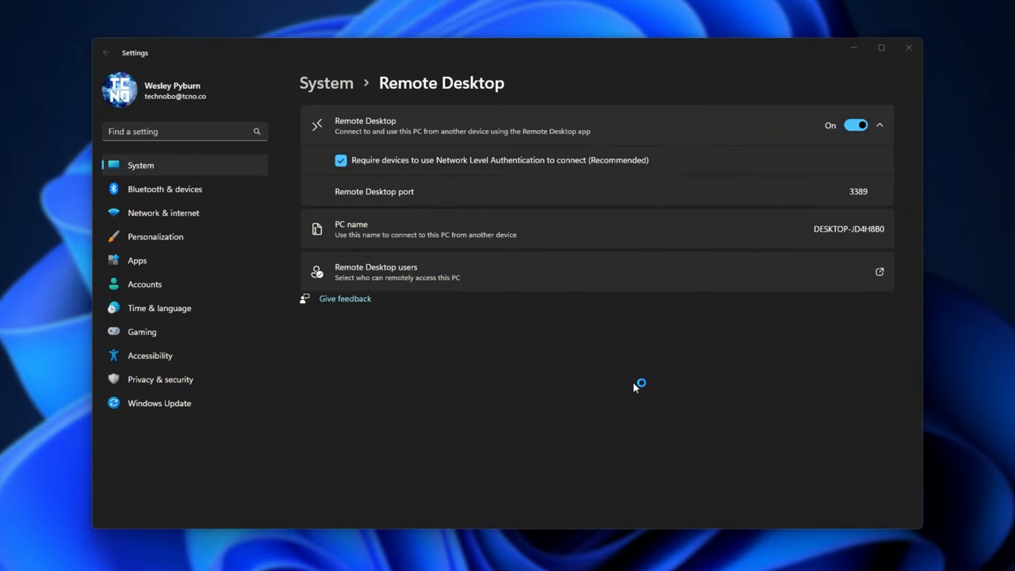
mouse_move(853, 48)
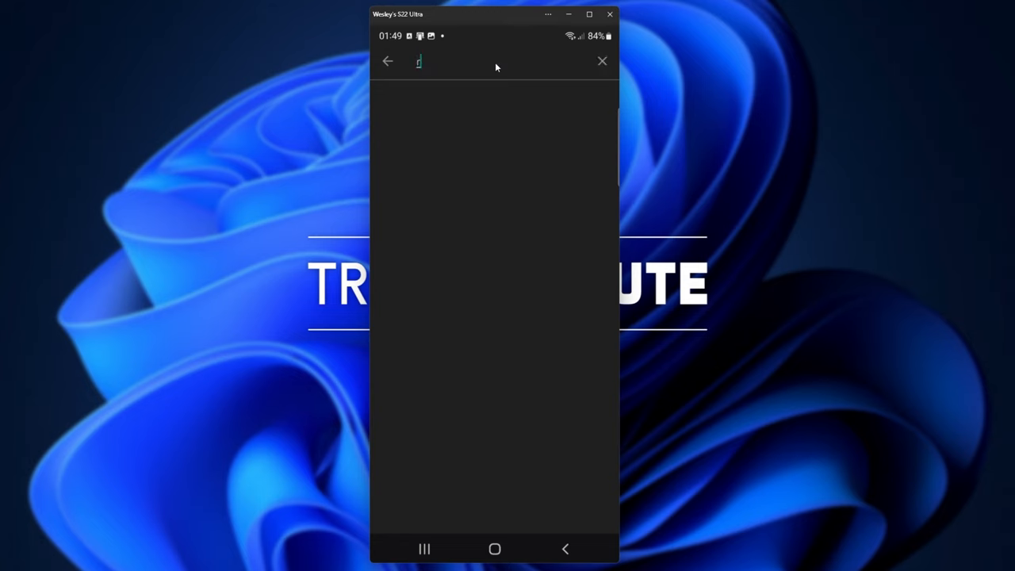
- Search the Play Store for "remote desktop" and open Microsoft's Remote Desktop listing
type("remote desktop")
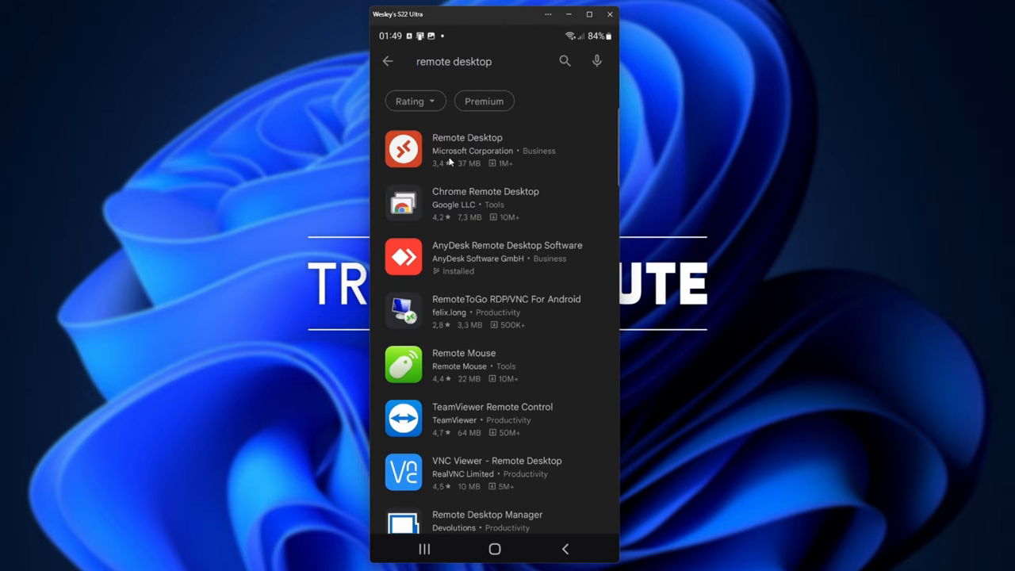
mouse_move(492, 165)
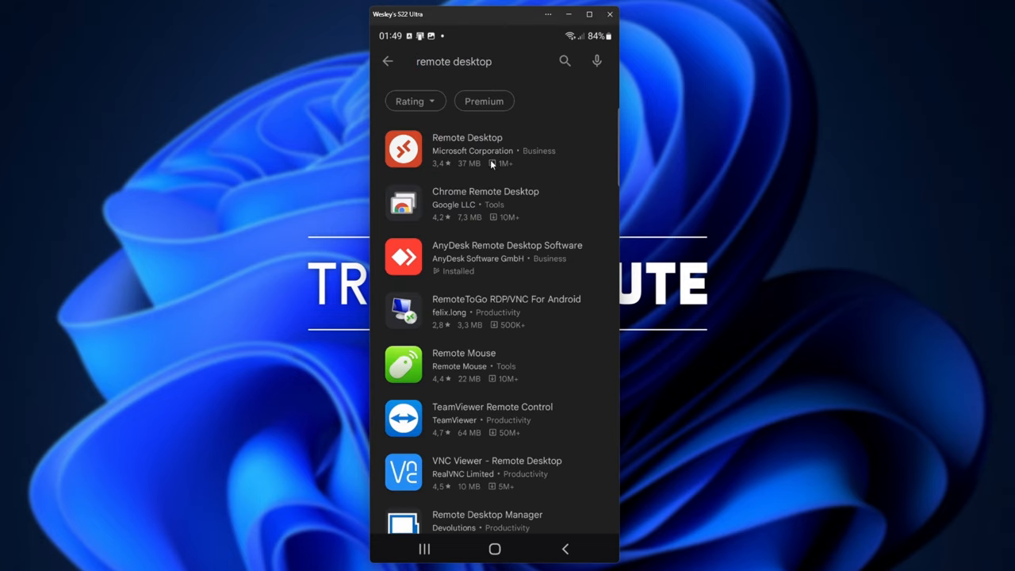
left_click(467, 149)
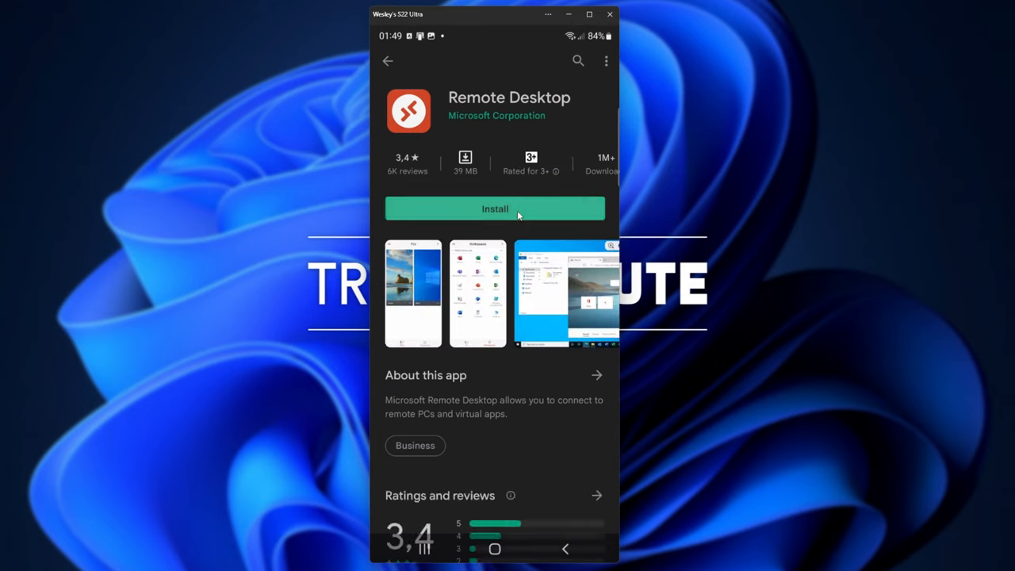
- Install and launch Remote Desktop, accept the license, and add the detected PC DESKTOP-JD4H8B0
left_click(495, 209)
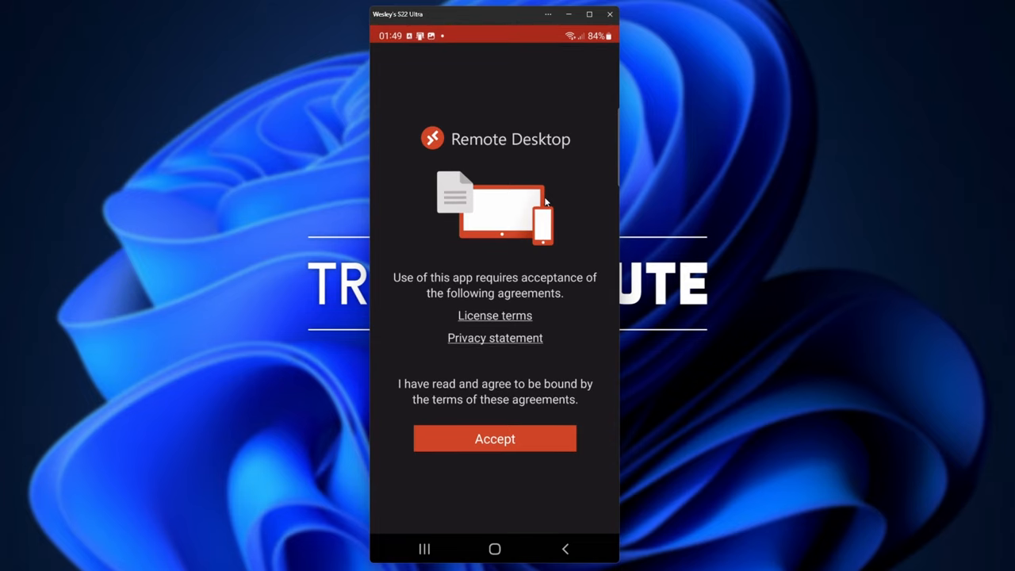
left_click(495, 438)
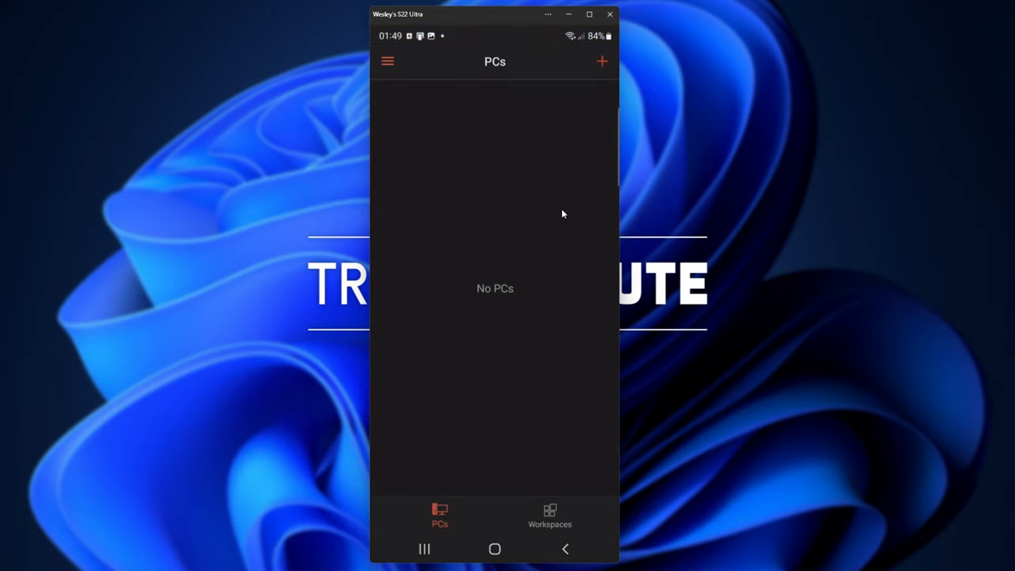
left_click(603, 60)
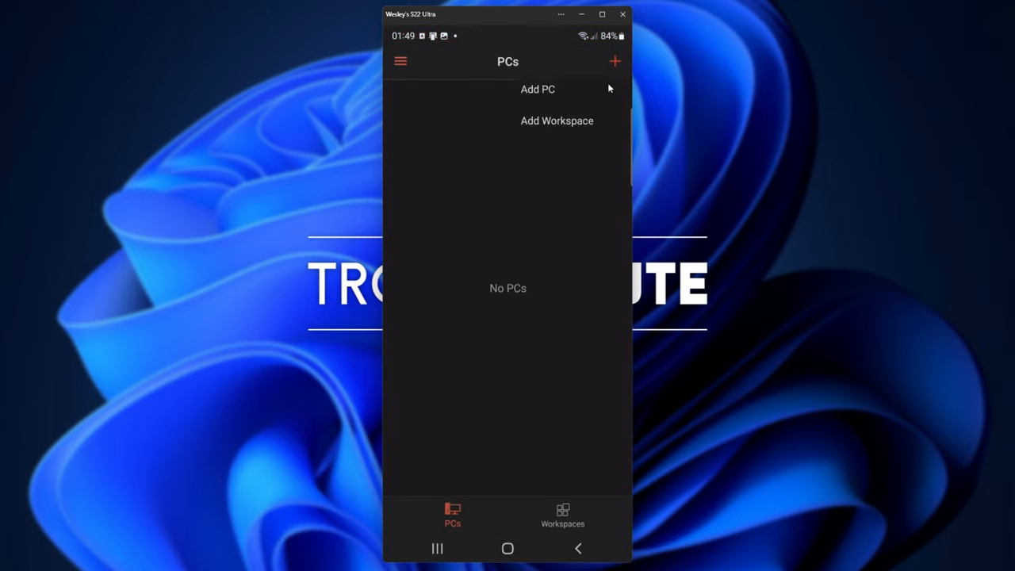
left_click(538, 89)
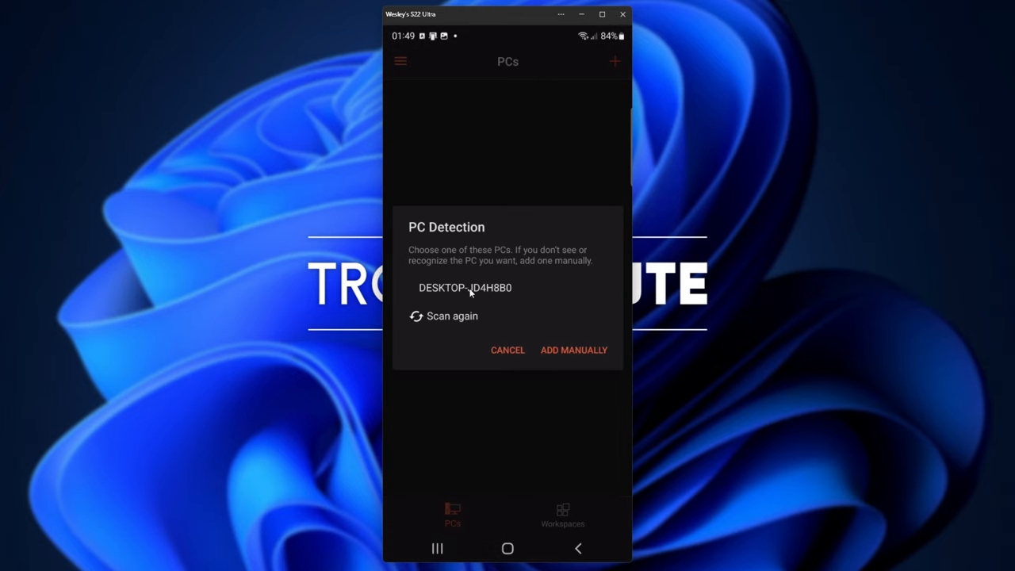
mouse_move(499, 287)
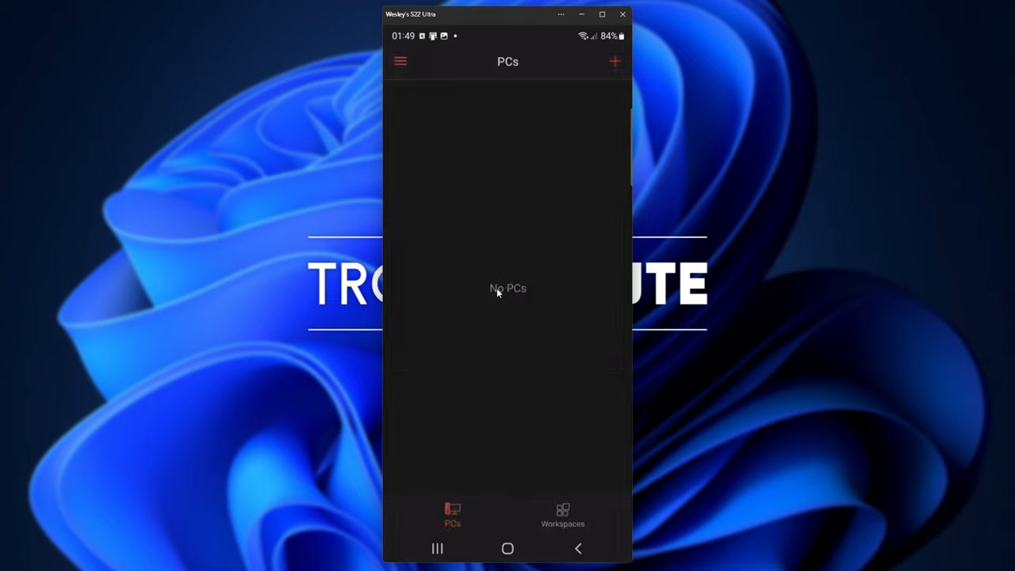
left_click(615, 60)
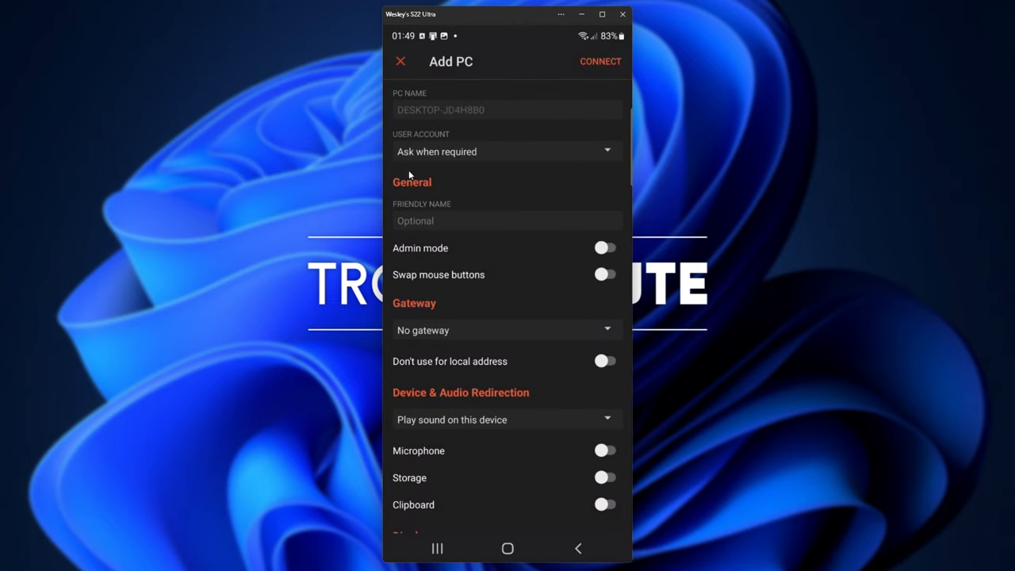
mouse_move(488, 158)
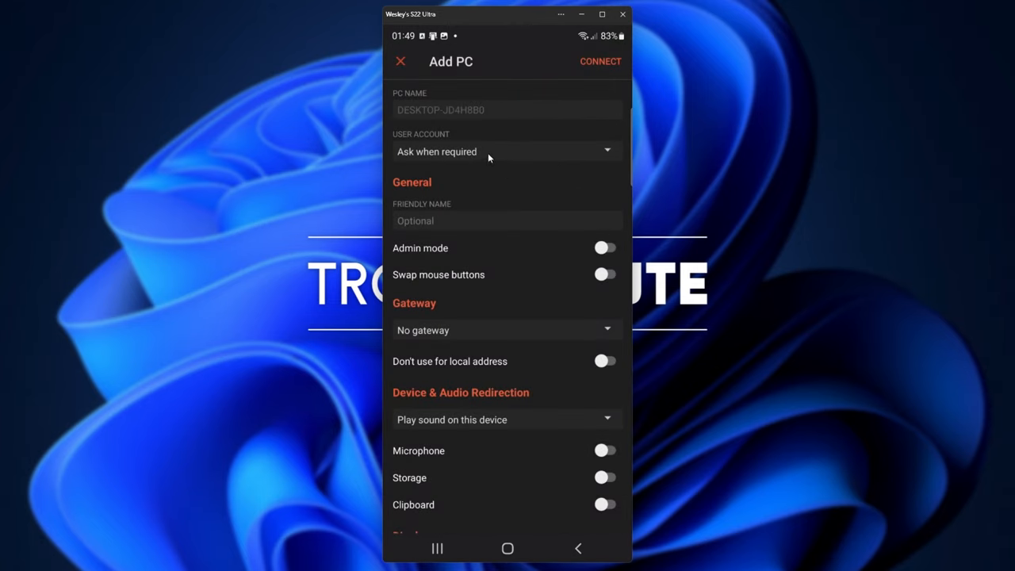
- Choose Add user account for the PC and start entering the username
left_click(507, 152)
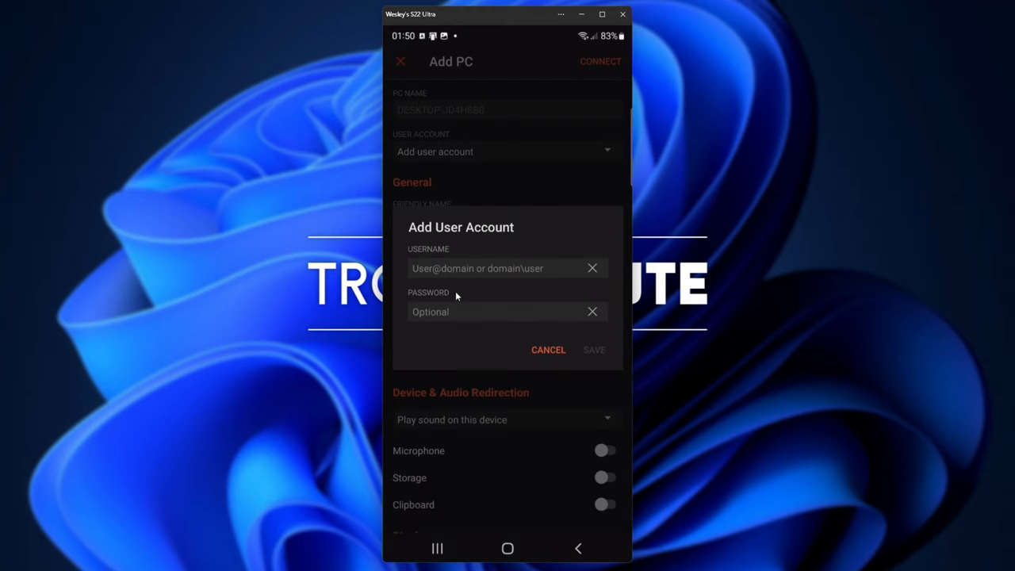
left_click(492, 310)
type("cmd")
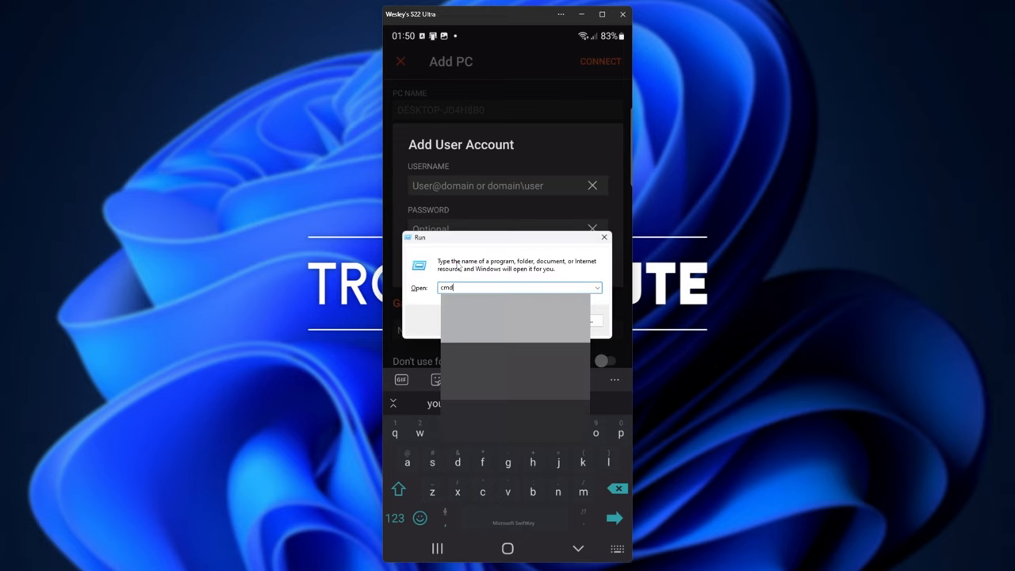
- Run whoami in Command Prompt and select the reported user name
key("Return")
type("whoami")
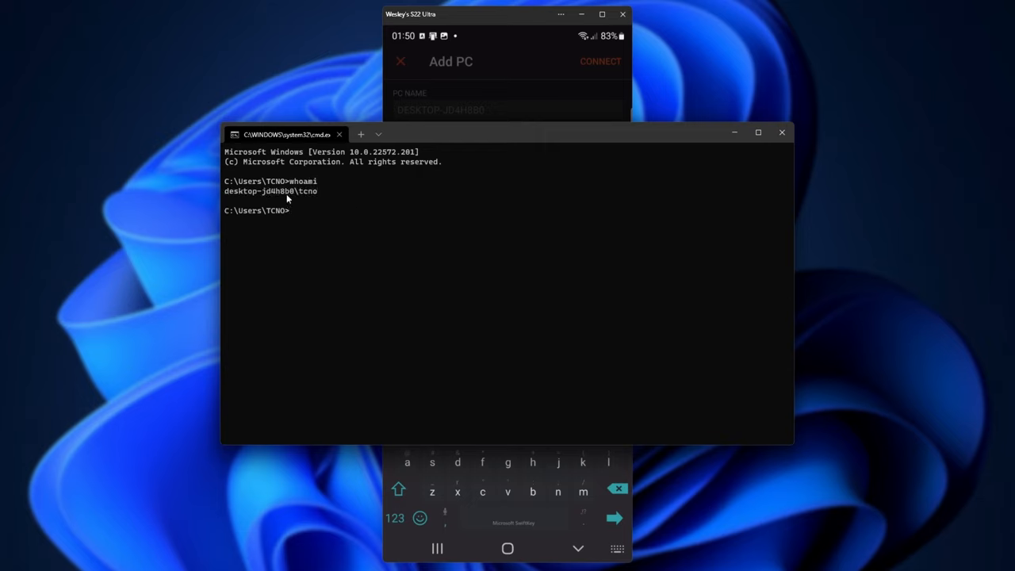
double_click(308, 190)
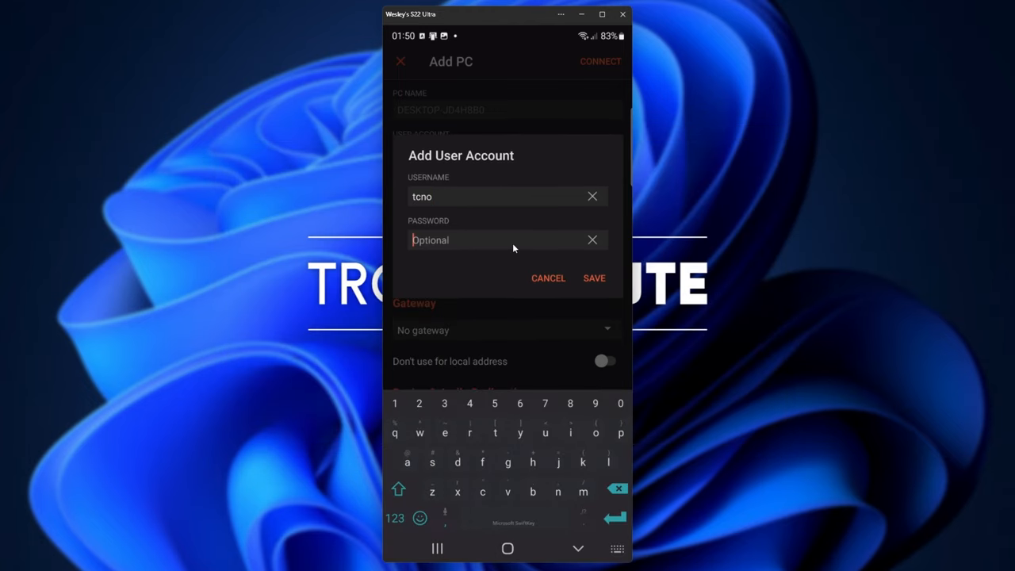
- Save the user account, enable admin mode, and connect to DESKTOP-JD4H8B0
left_click(593, 277)
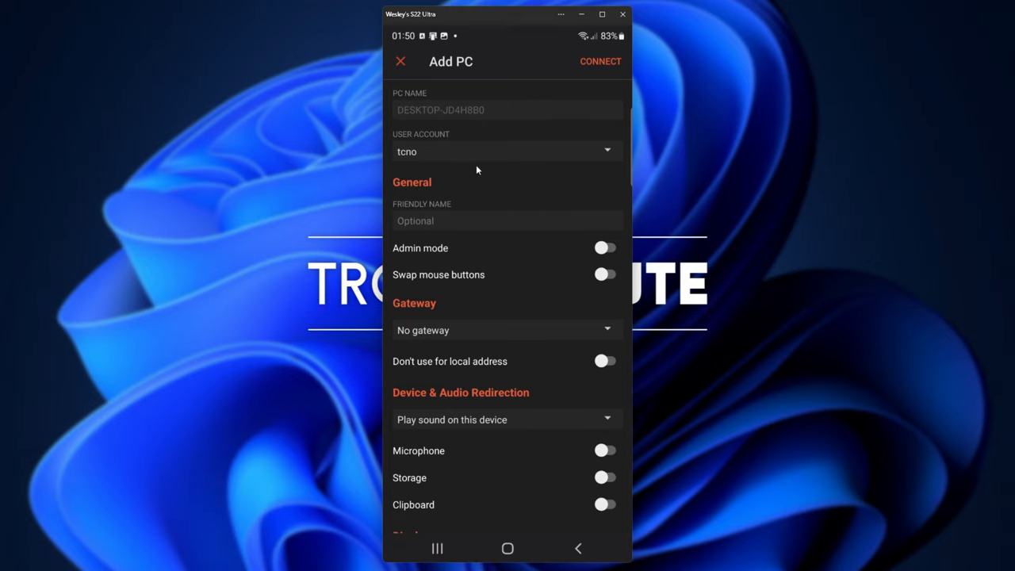
mouse_move(564, 257)
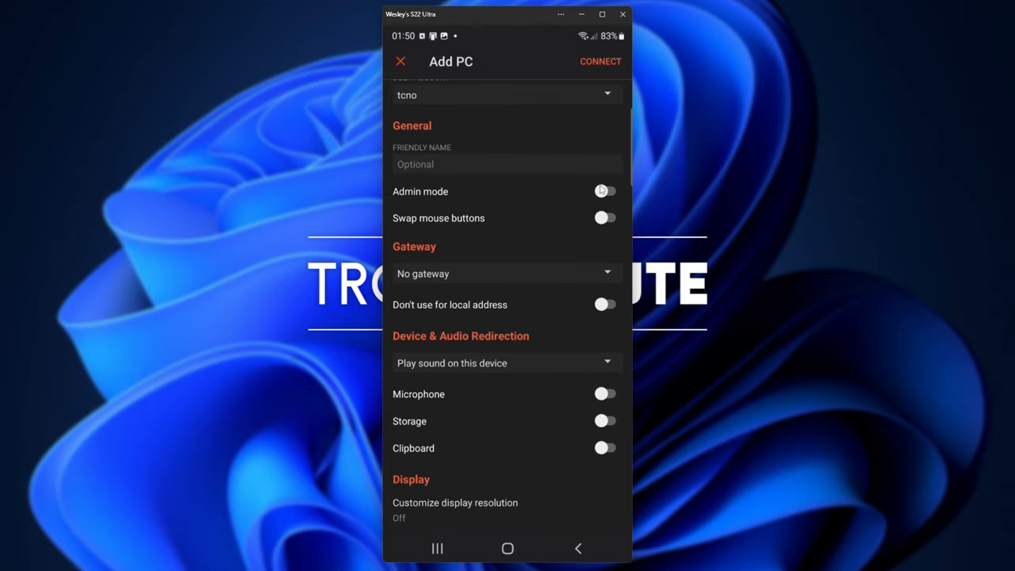
left_click(606, 190)
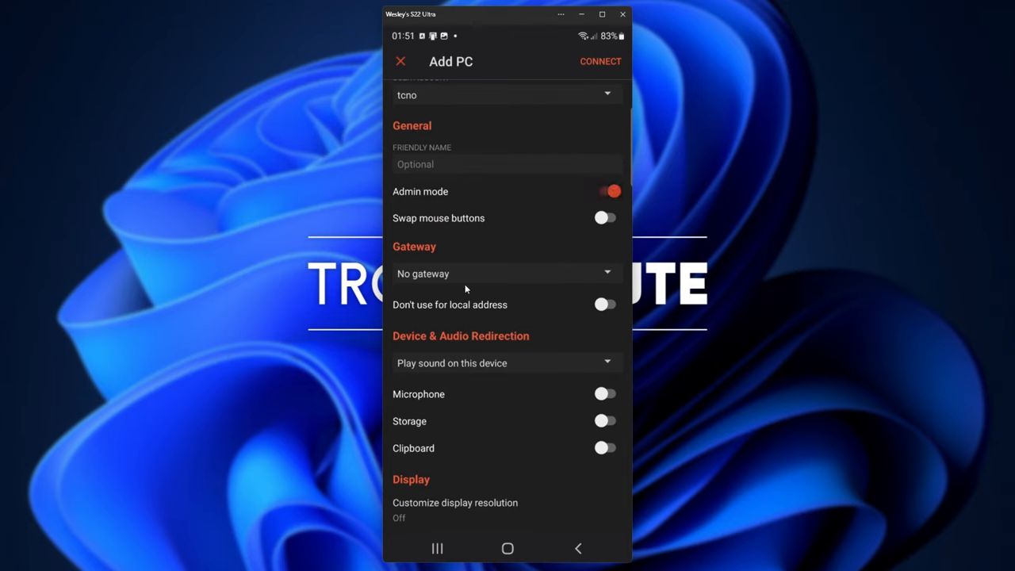
mouse_move(441, 393)
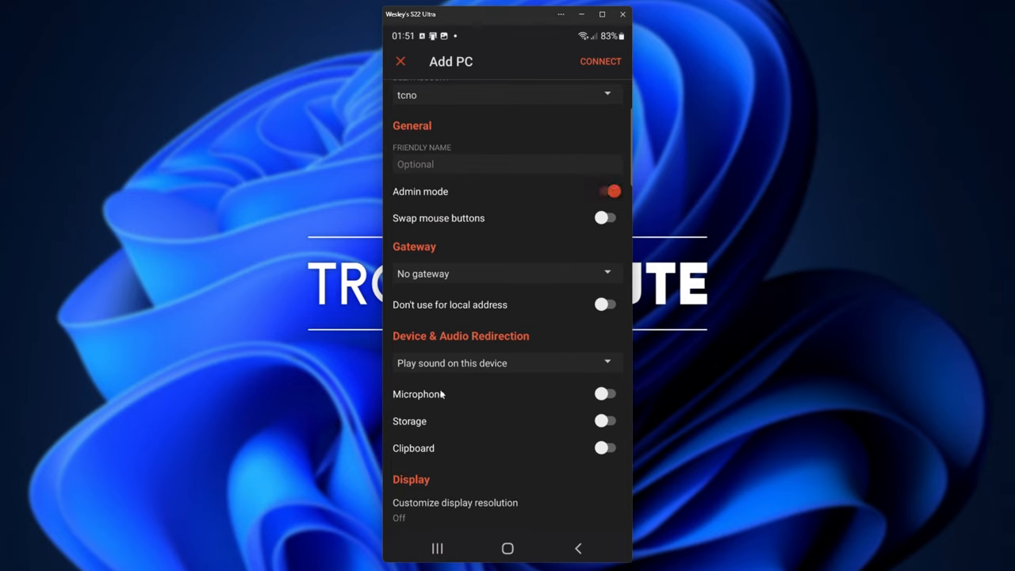
mouse_move(482, 396)
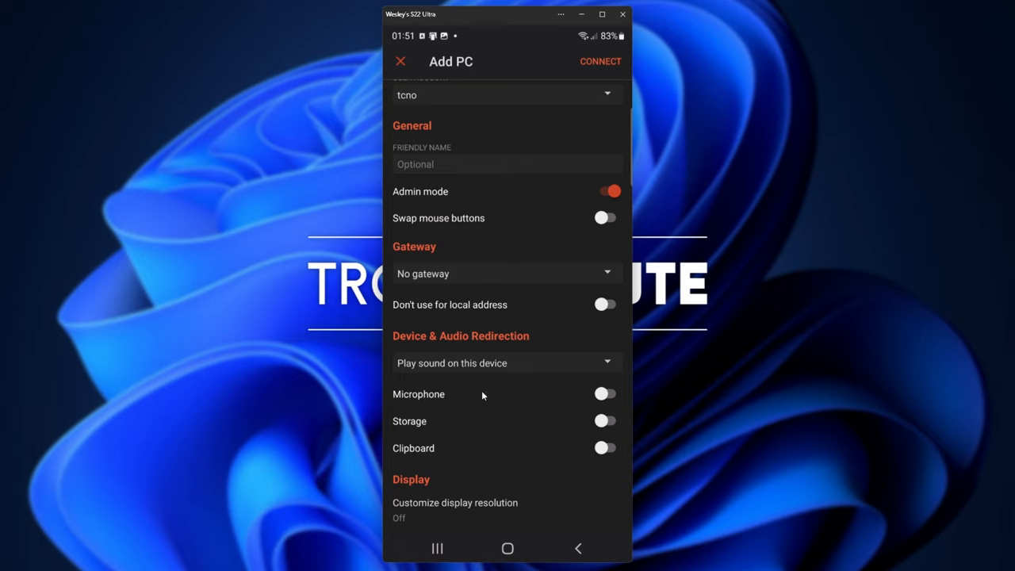
mouse_move(463, 504)
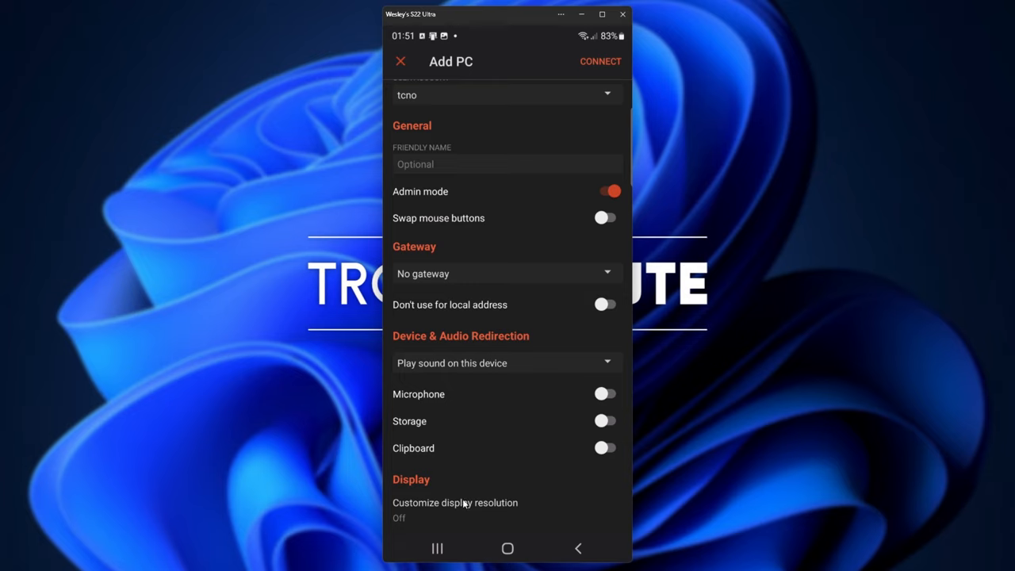
left_click(453, 501)
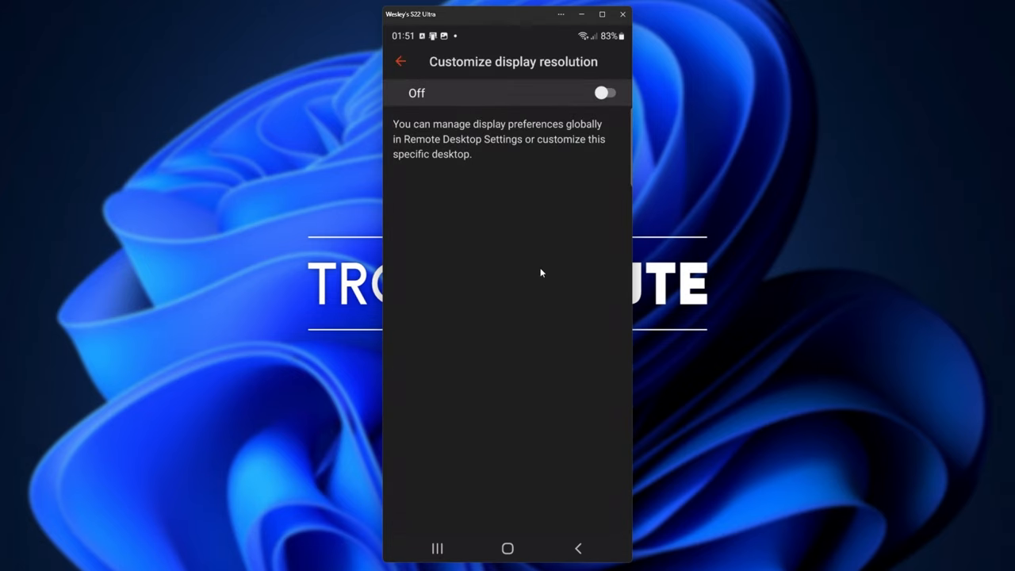
left_click(400, 60)
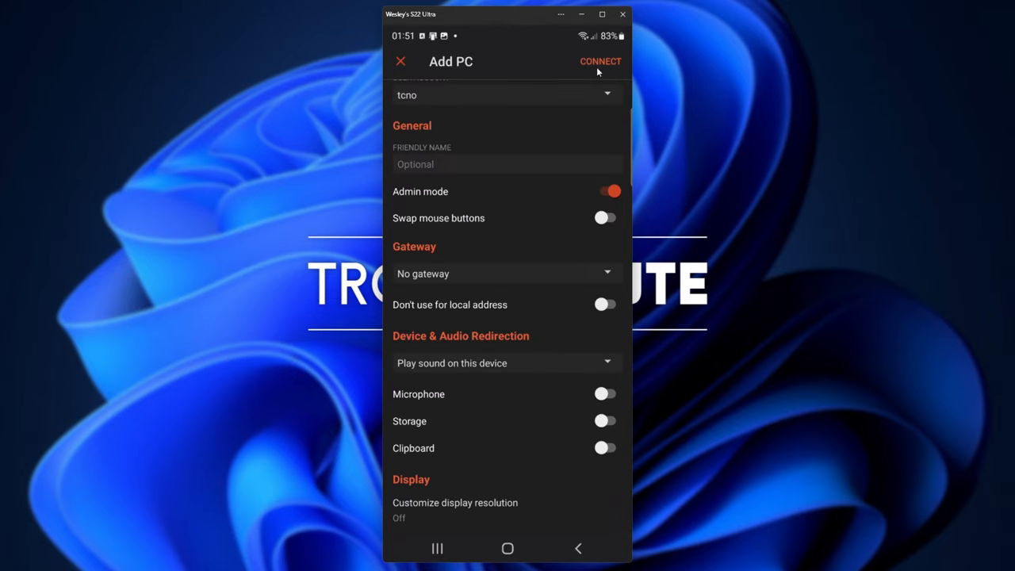
left_click(600, 61)
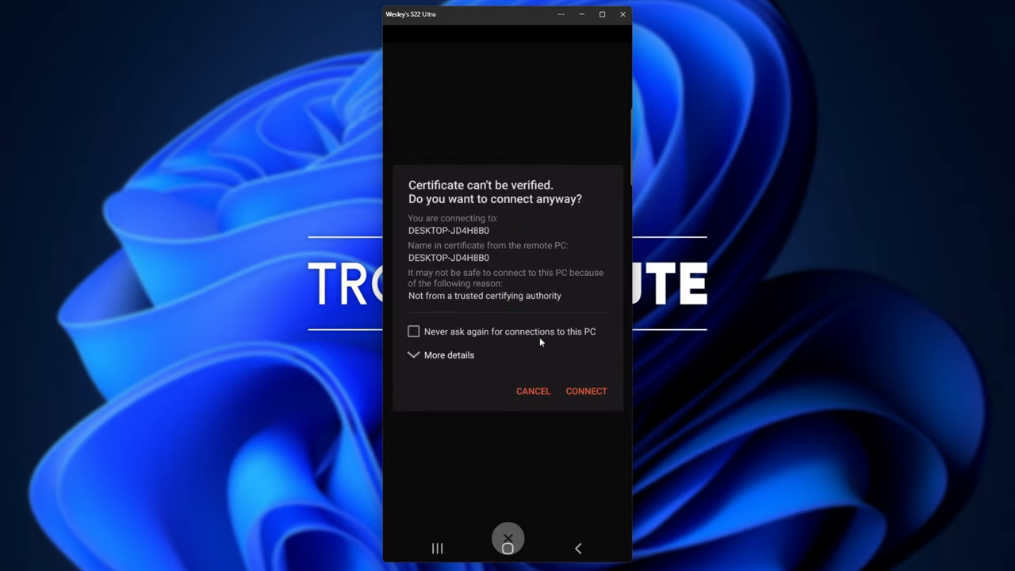
- Connect despite the certificate warning with 'Never ask again for connections to this PC' checked
left_click(412, 332)
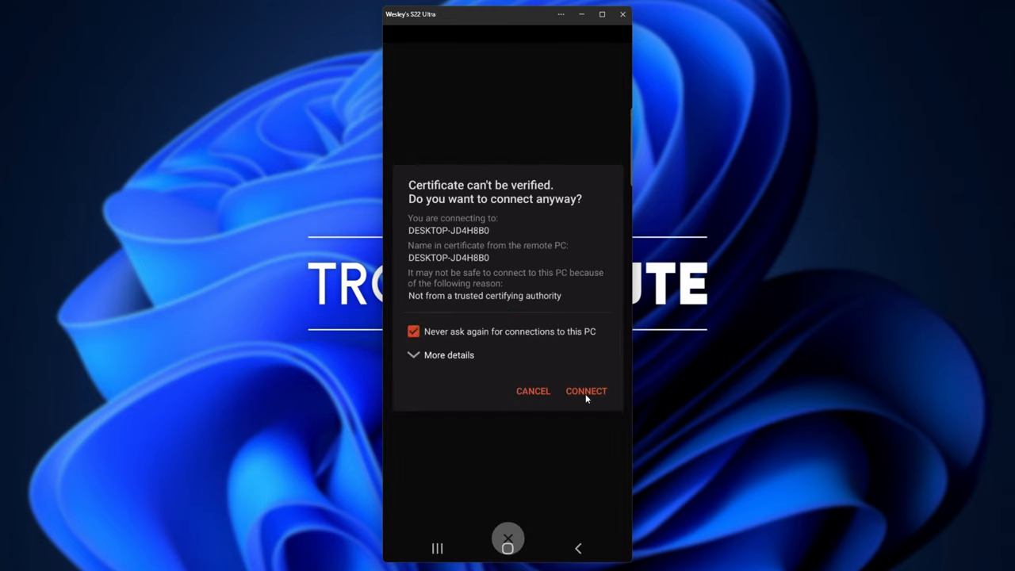
left_click(586, 390)
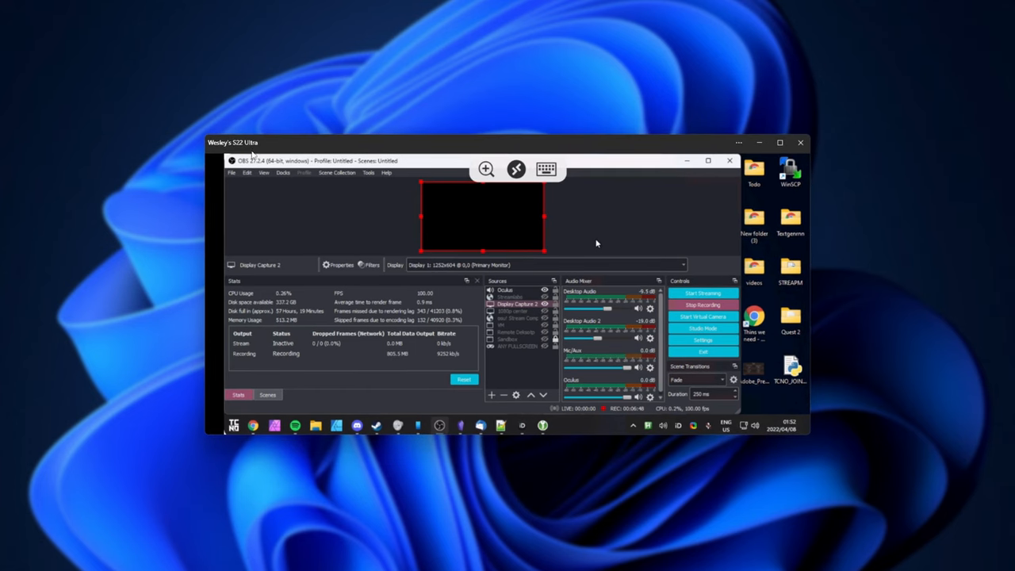
mouse_move(562, 157)
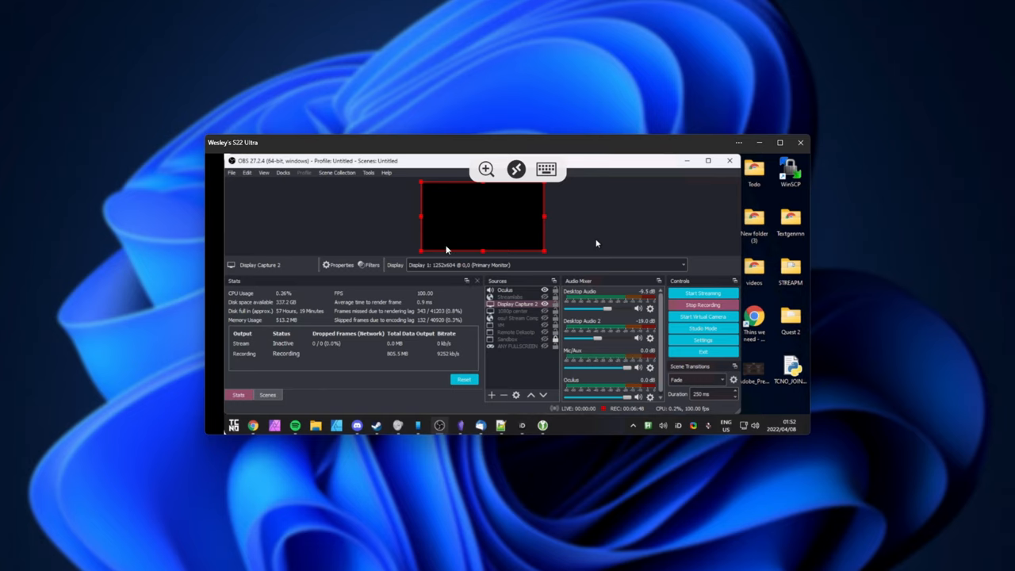
mouse_move(705, 359)
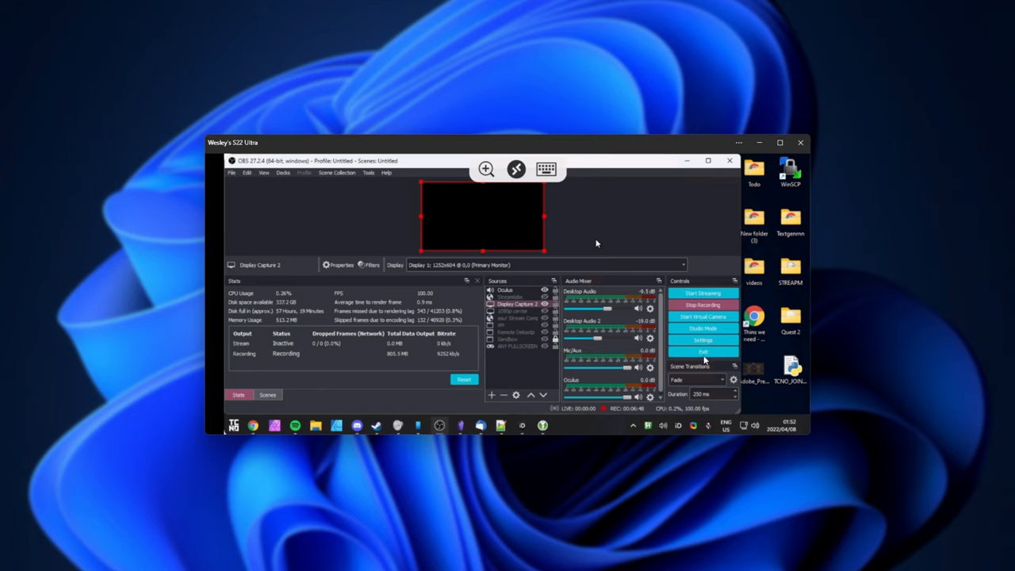
mouse_move(727, 297)
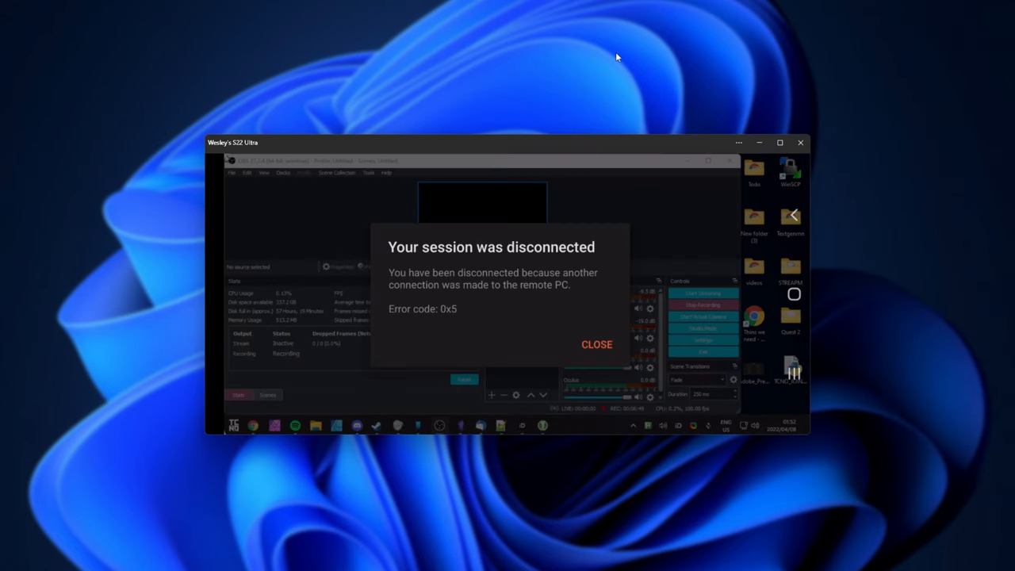
mouse_move(503, 299)
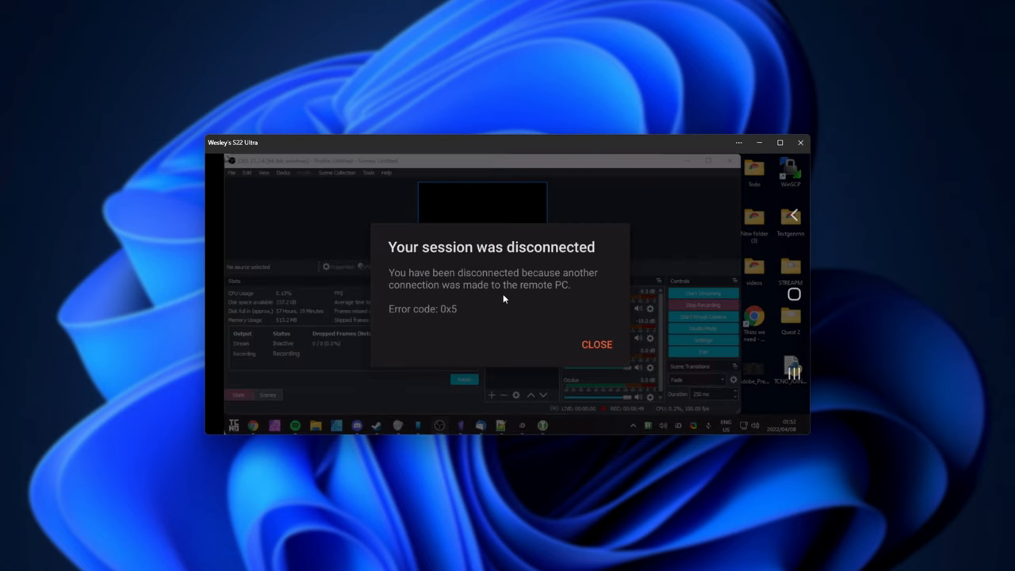
- Close the 'Your session was disconnected' notice to return to the PCs list
left_click(597, 344)
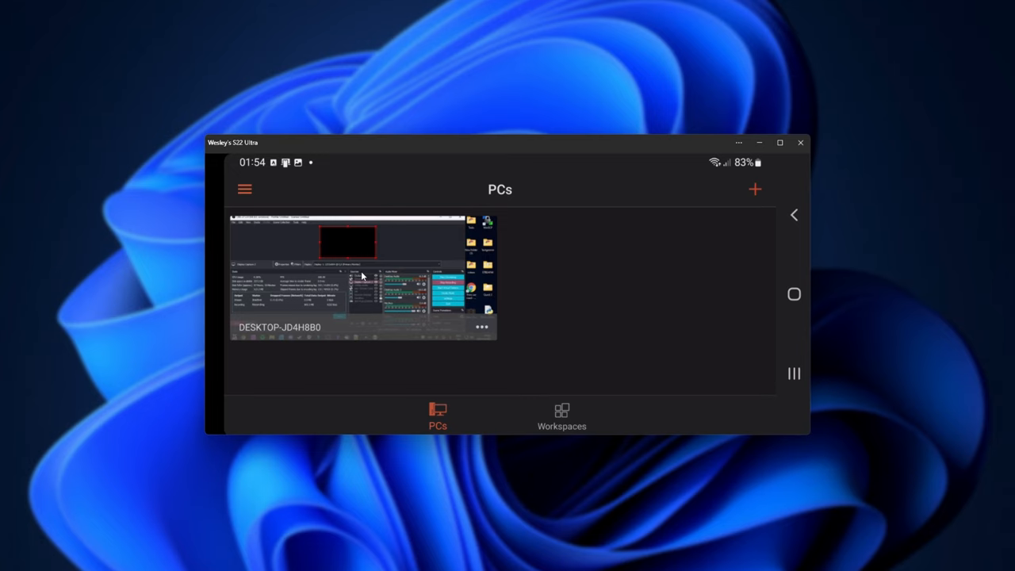
mouse_move(377, 251)
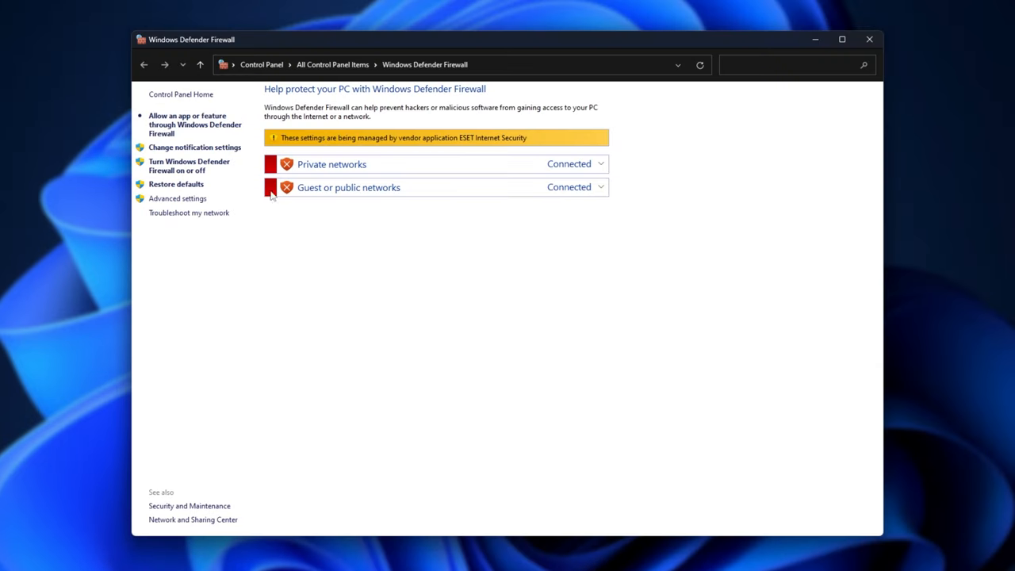
mouse_move(231, 198)
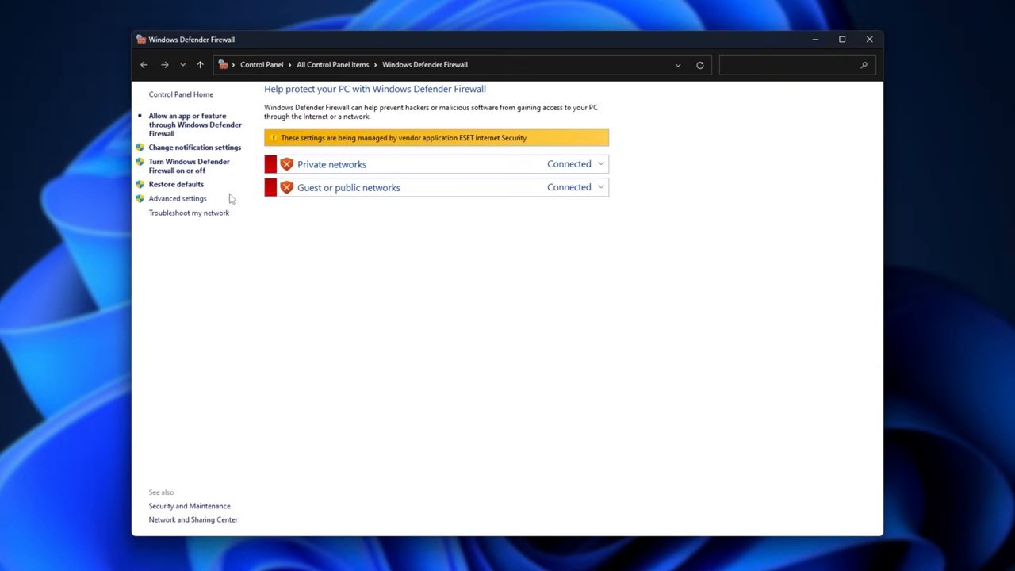
- Start a new inbound Port rule for TCP with specific local port 3389
left_click(177, 198)
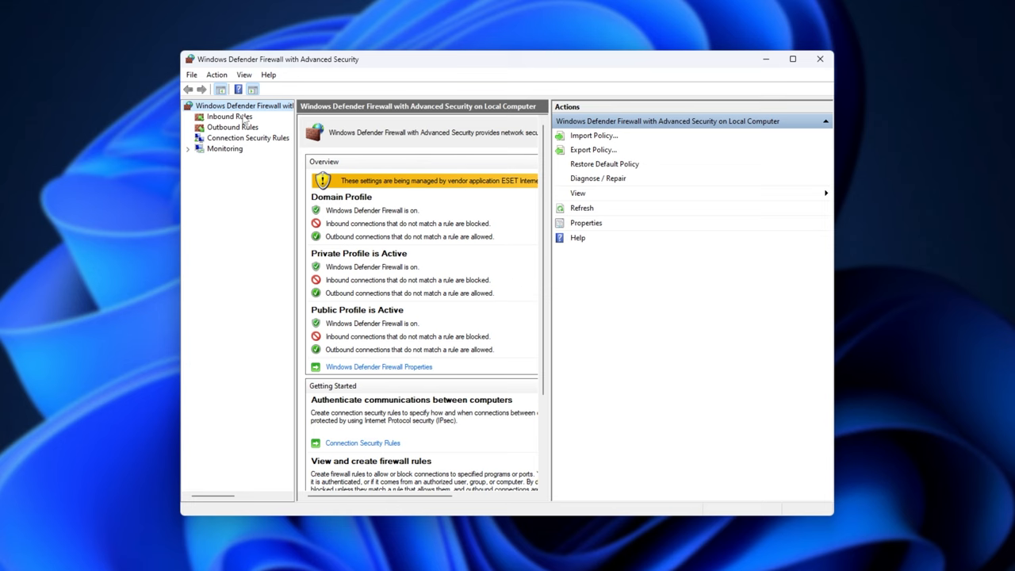
right_click(230, 117)
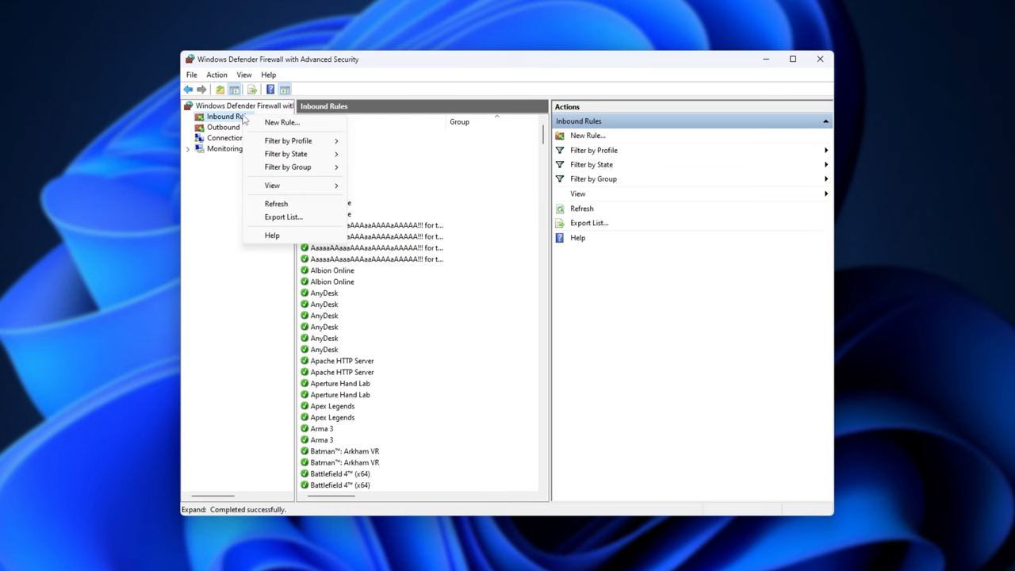
left_click(283, 121)
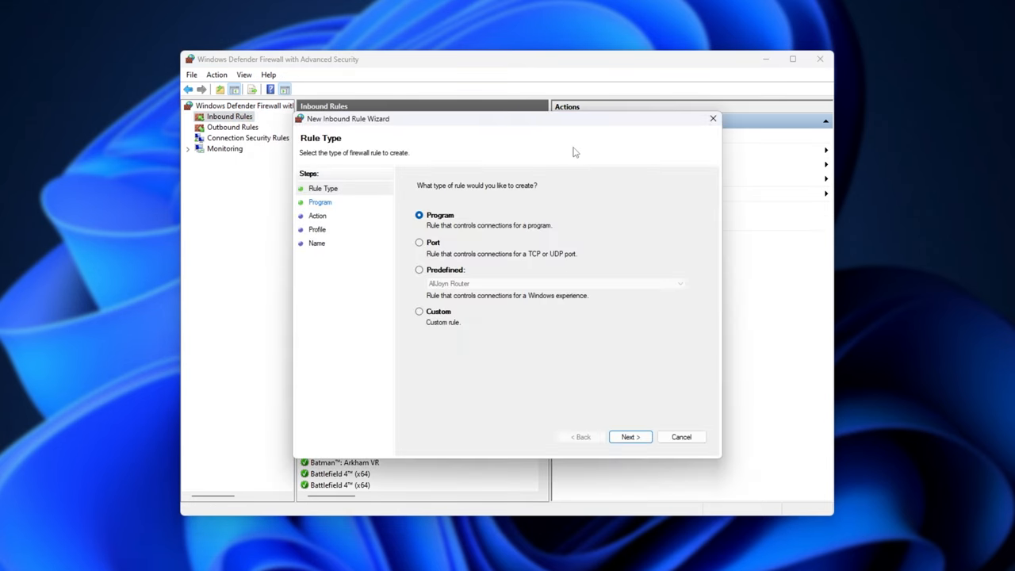
left_click(418, 241)
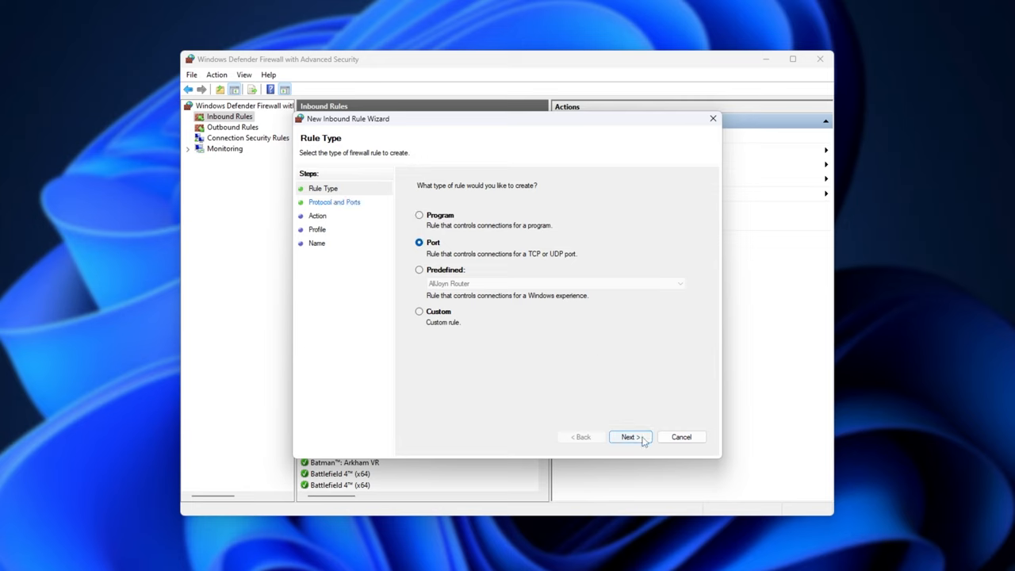
left_click(629, 437)
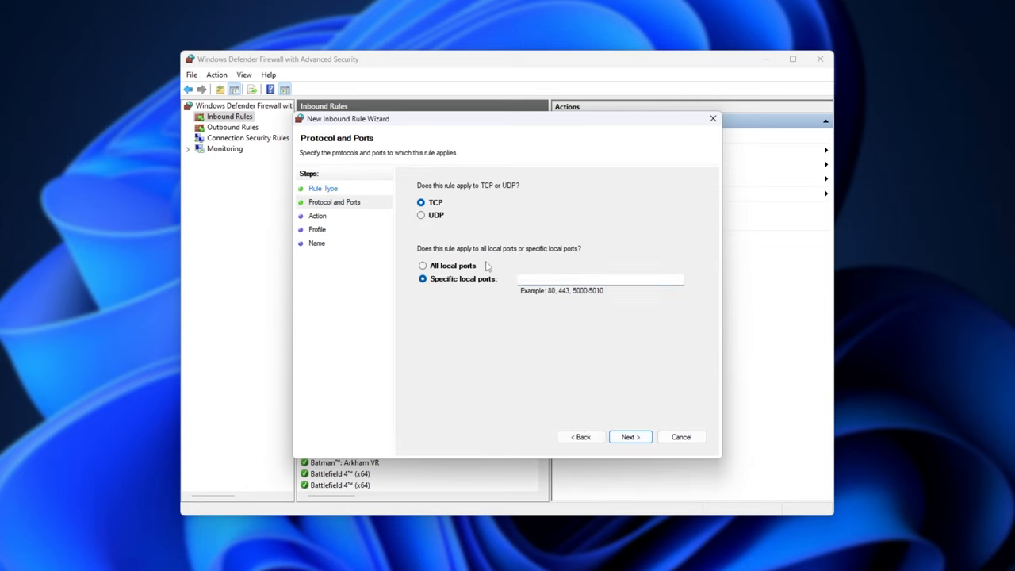
type("3")
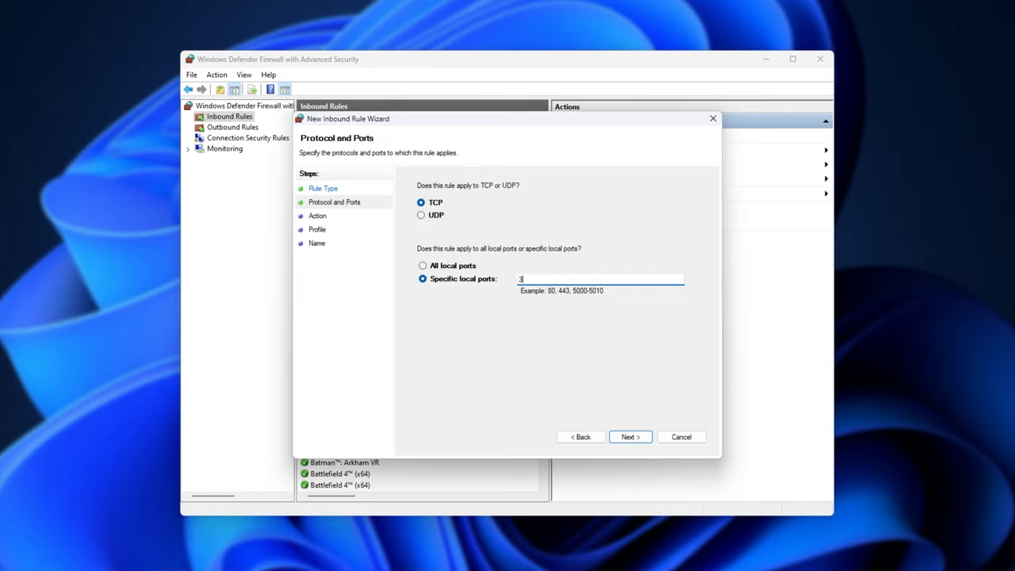
type("389")
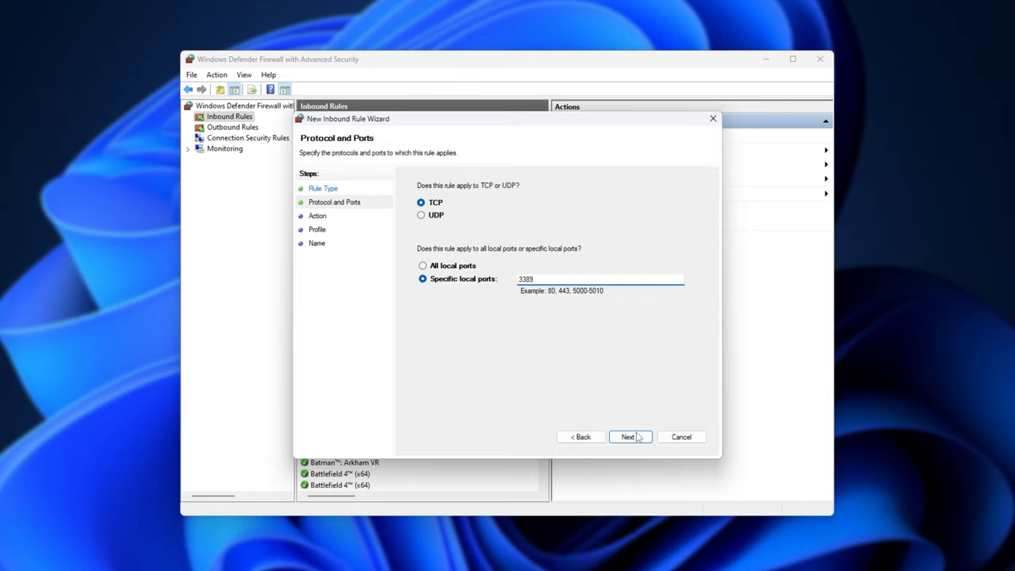
- Allow the connection on all network profiles and name the rule Remote Desktop
left_click(629, 438)
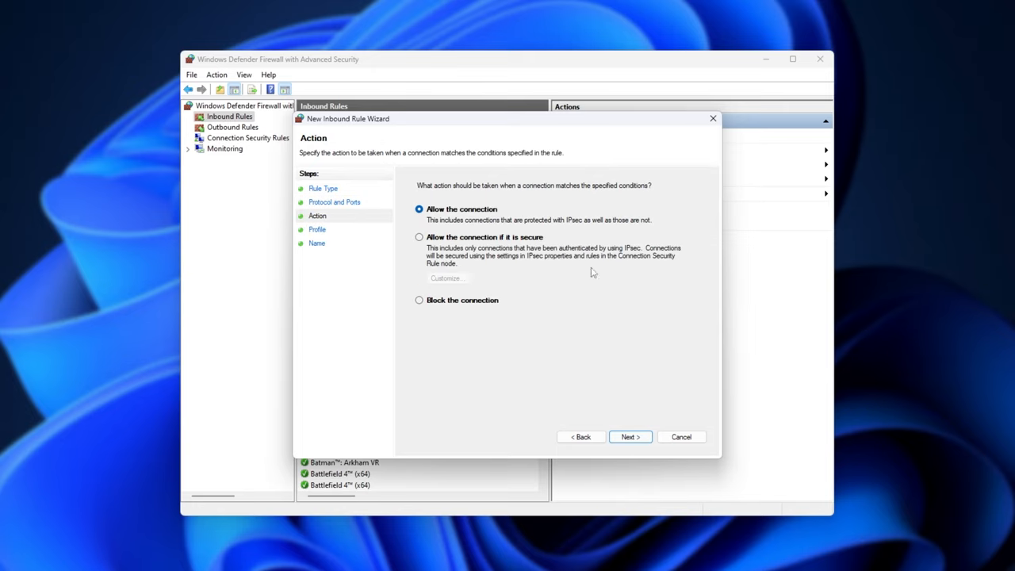
left_click(630, 436)
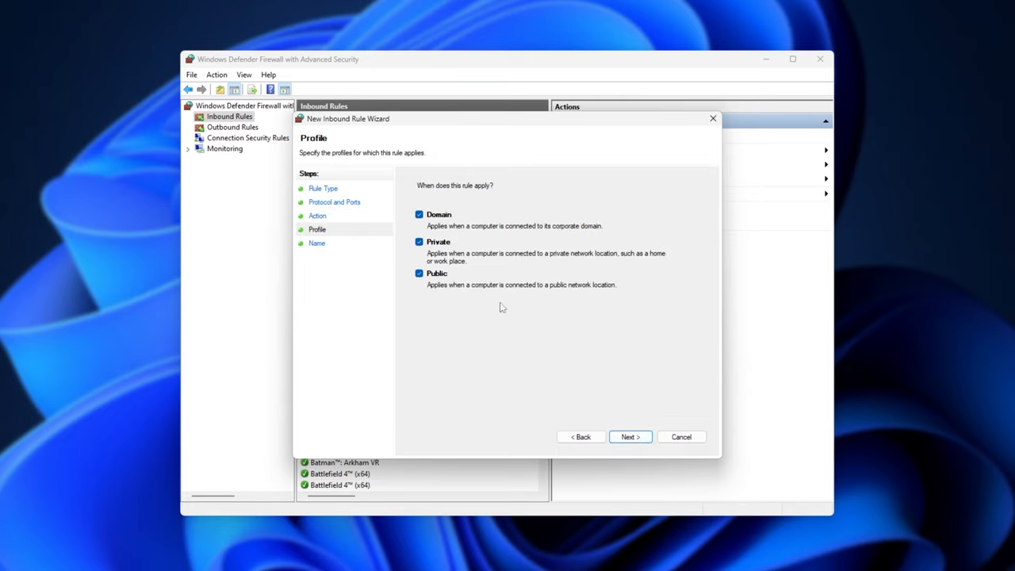
left_click(630, 438)
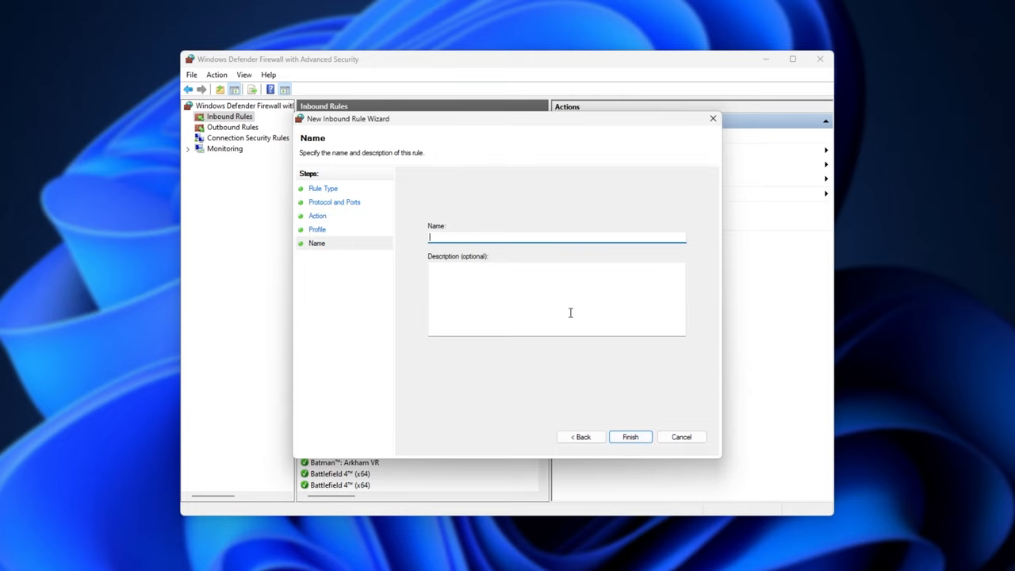
type("R")
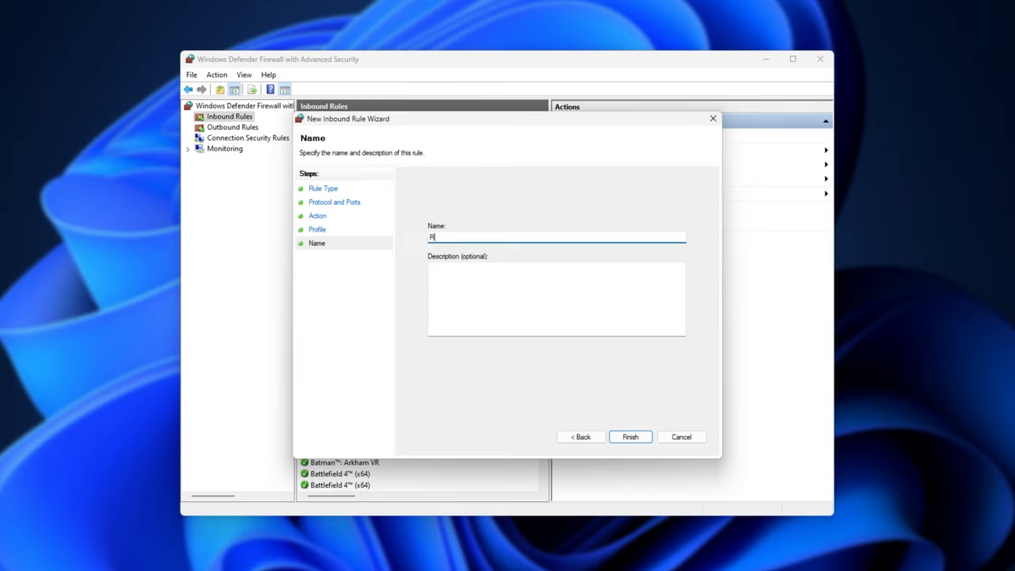
type("Remote Desktop")
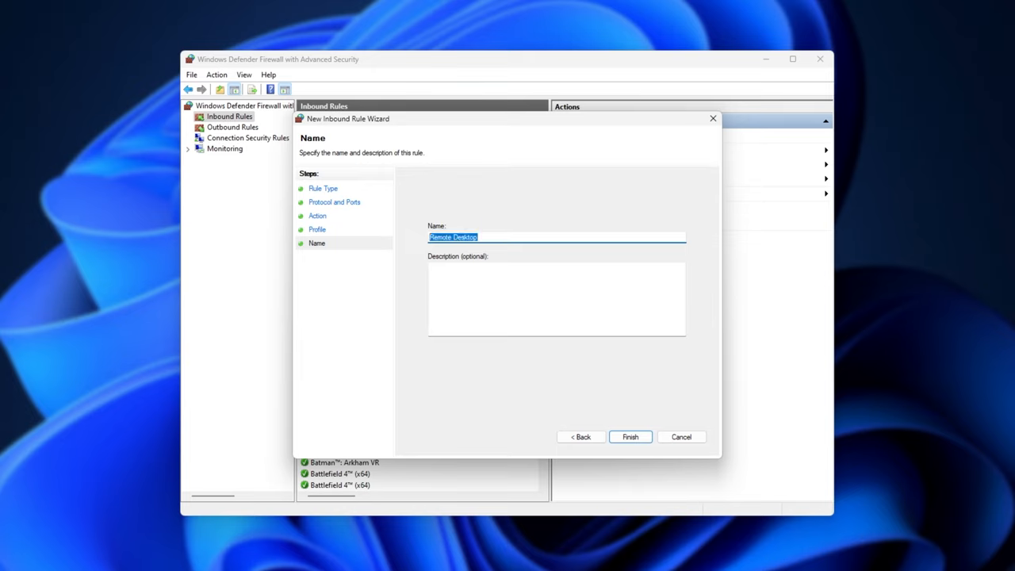
mouse_move(611, 432)
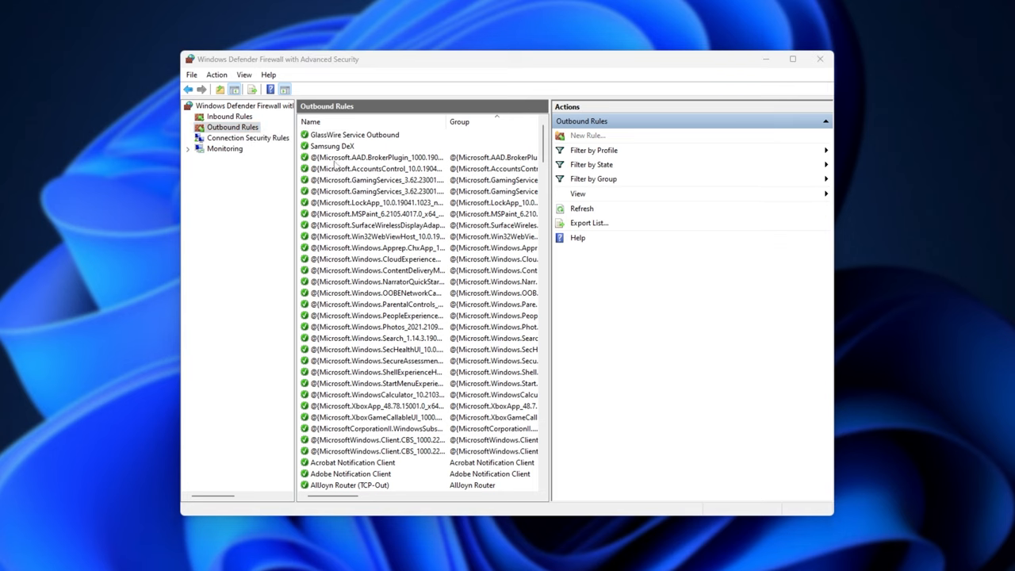
- Create the outbound Remote Desktop rule for TCP port 3389 across all network profiles
left_click(587, 135)
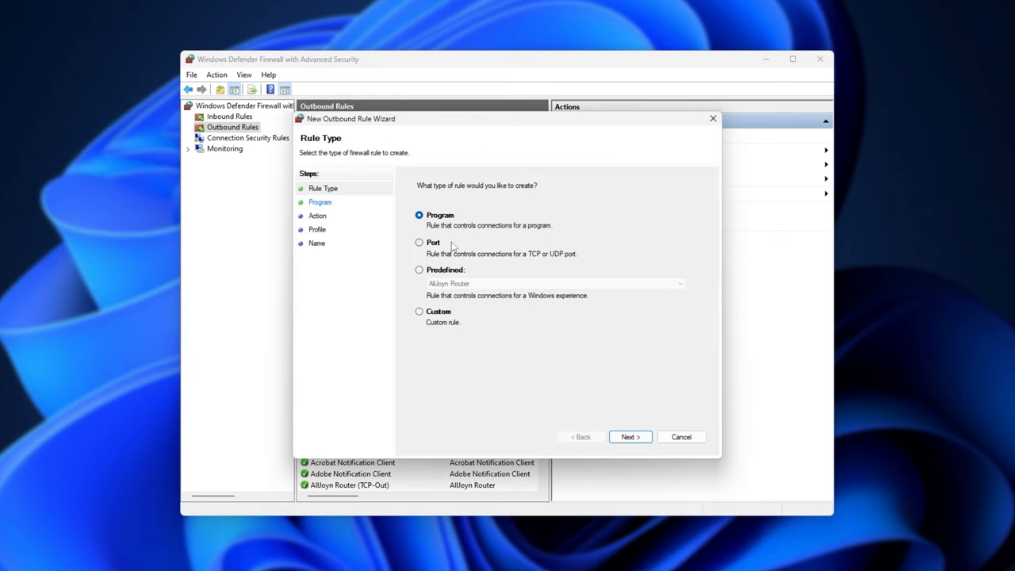
left_click(630, 438)
type("33")
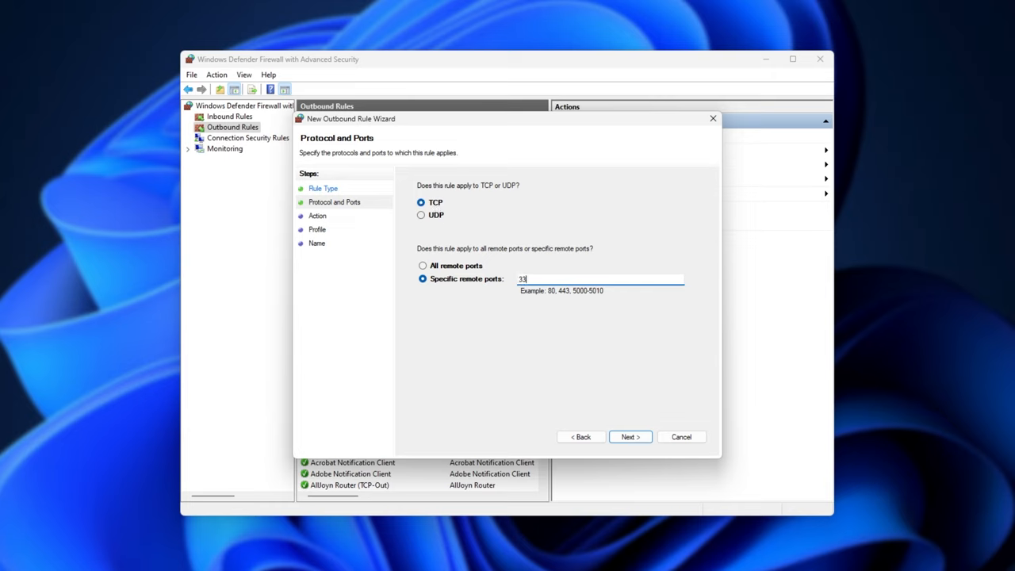
left_click(628, 436)
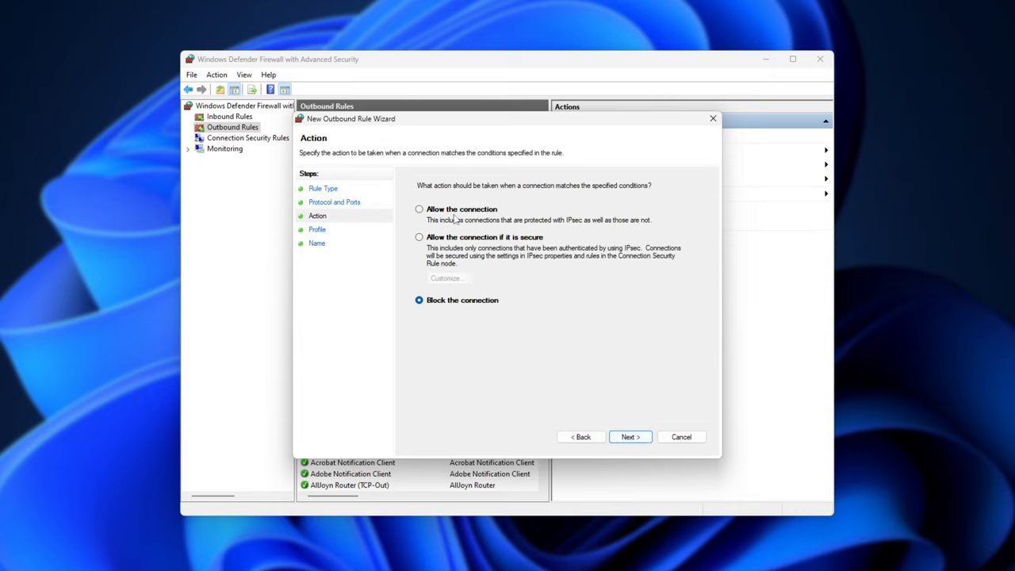
left_click(629, 436)
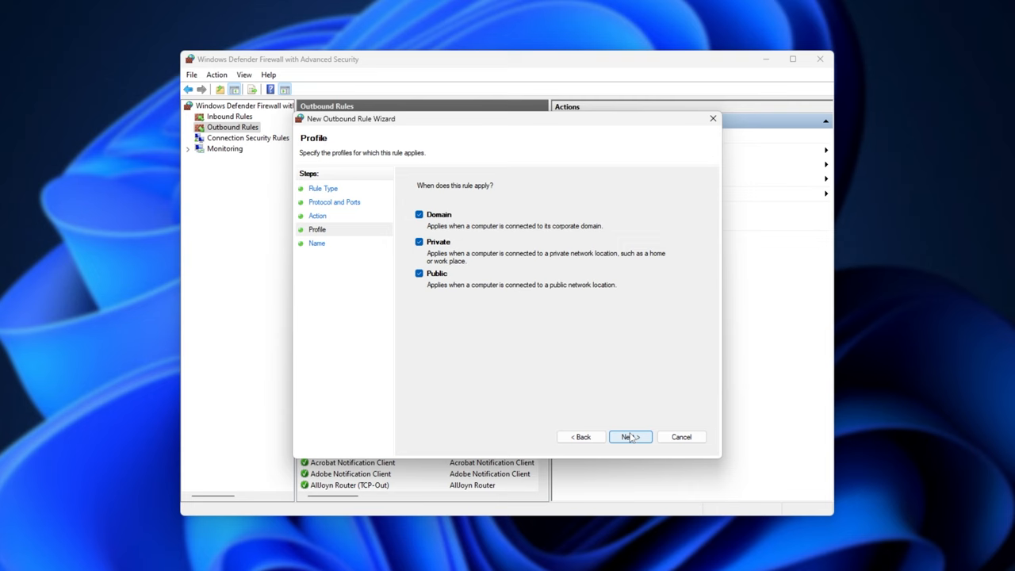
left_click(628, 436)
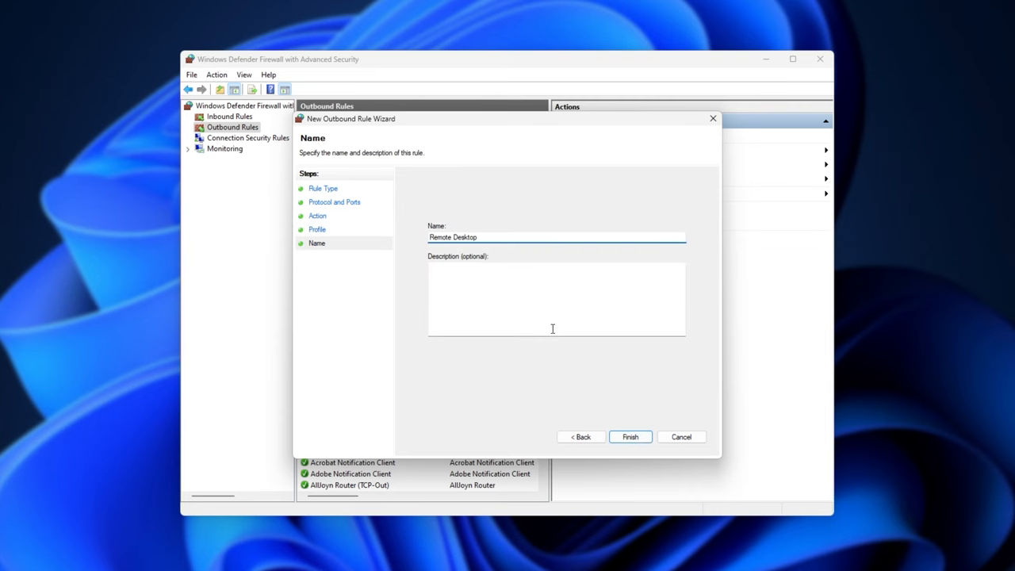
left_click(629, 436)
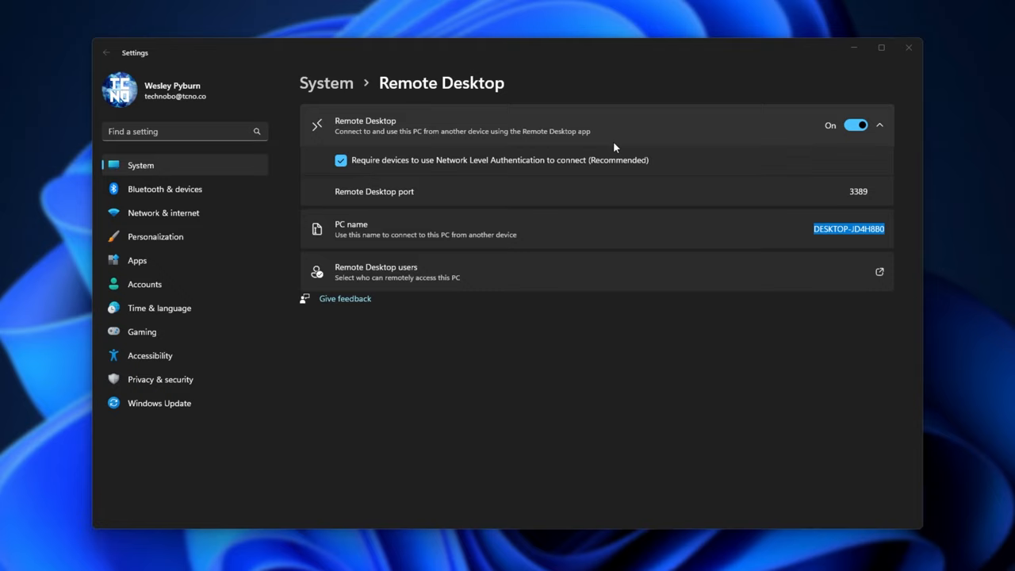
mouse_move(849, 191)
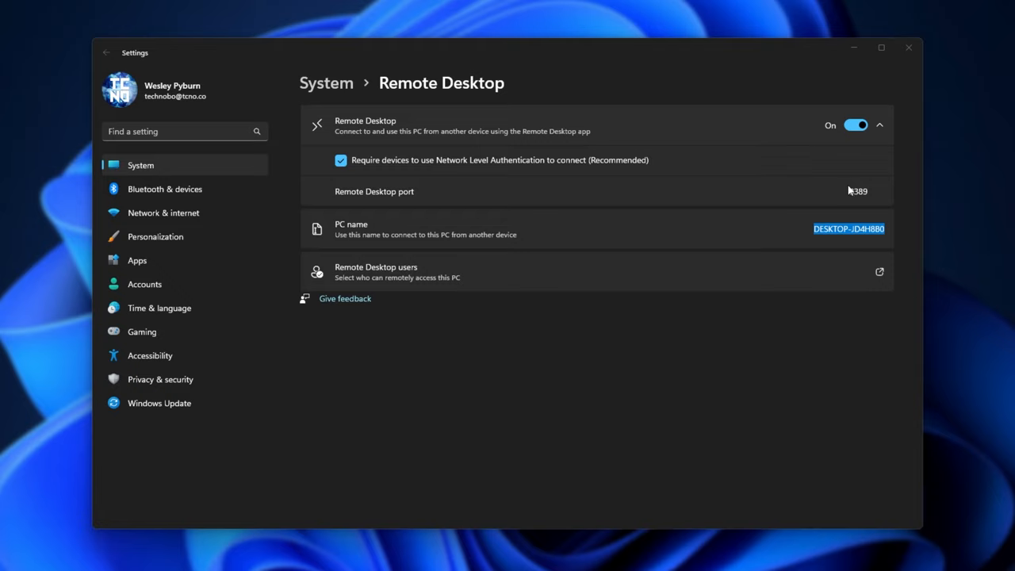
mouse_move(579, 320)
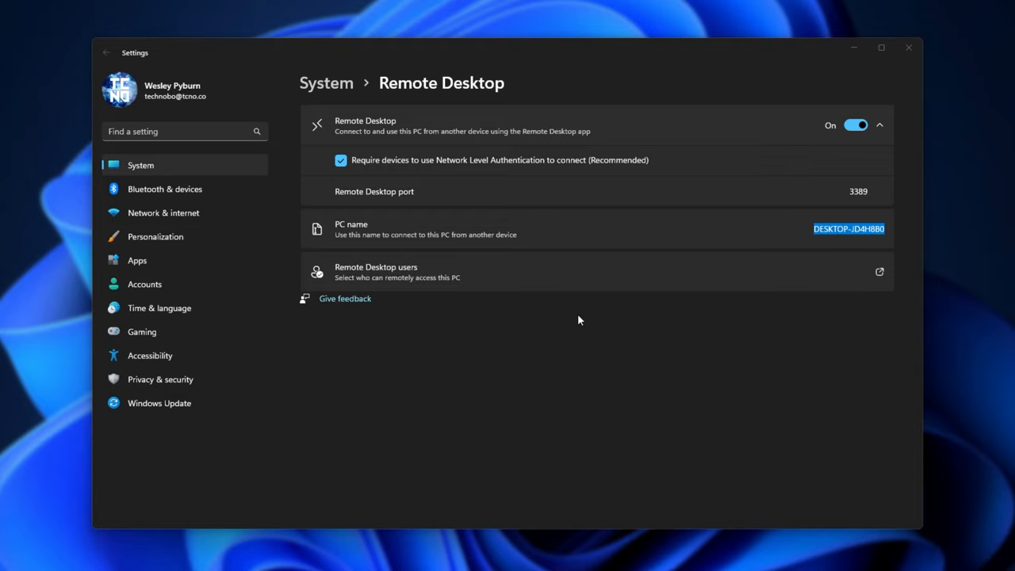
mouse_move(856, 216)
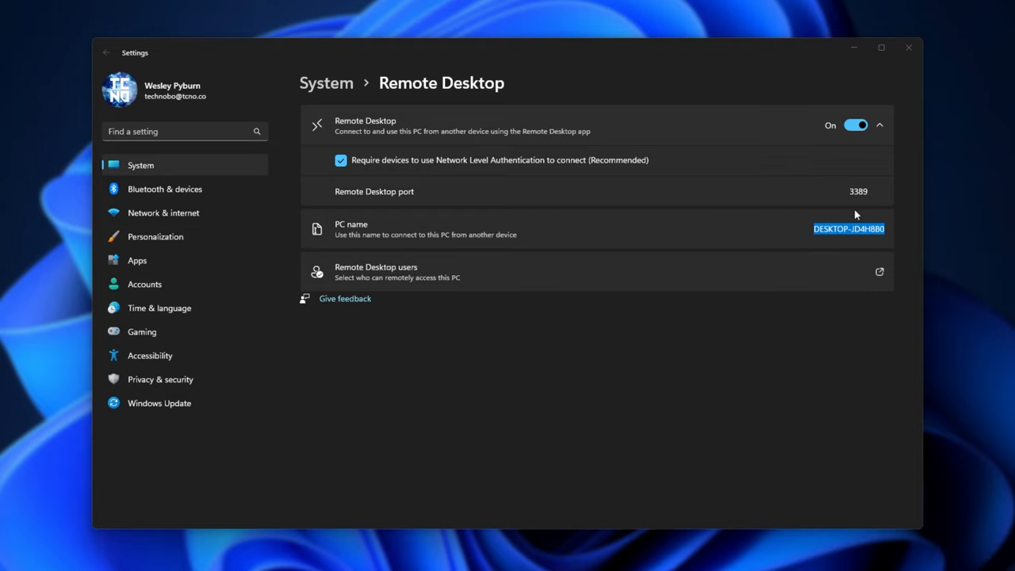
mouse_move(888, 199)
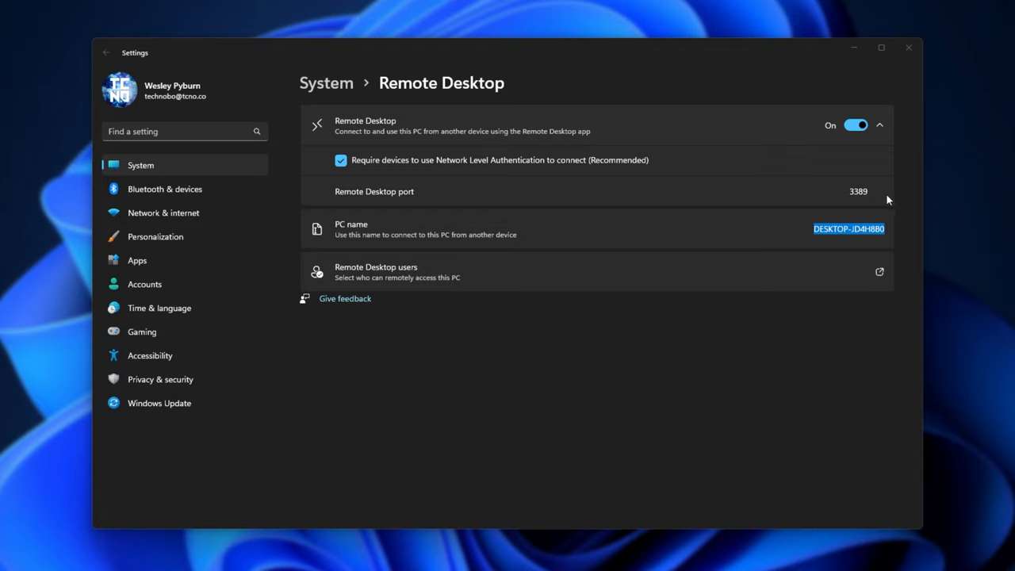
mouse_move(860, 194)
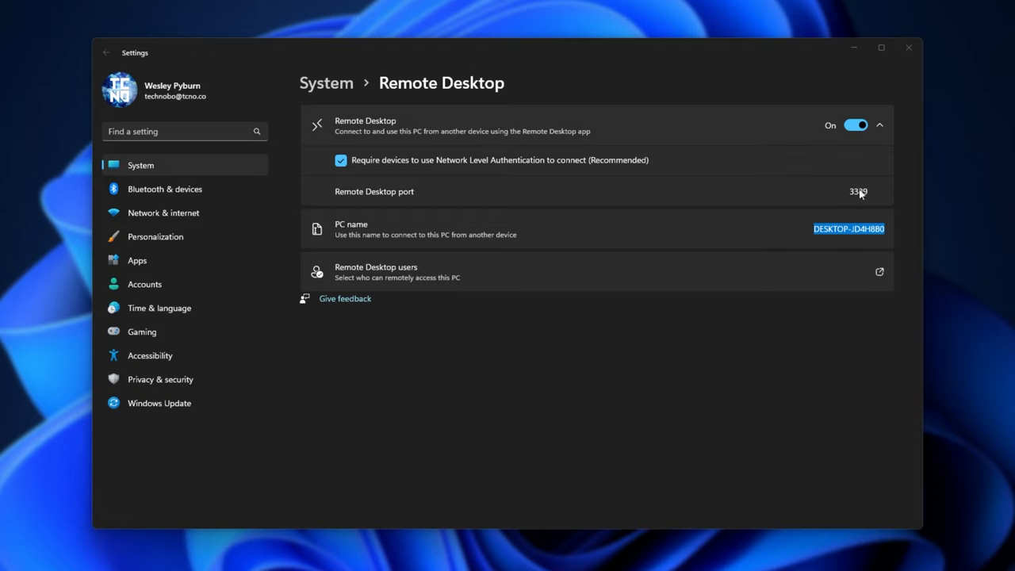
mouse_move(669, 308)
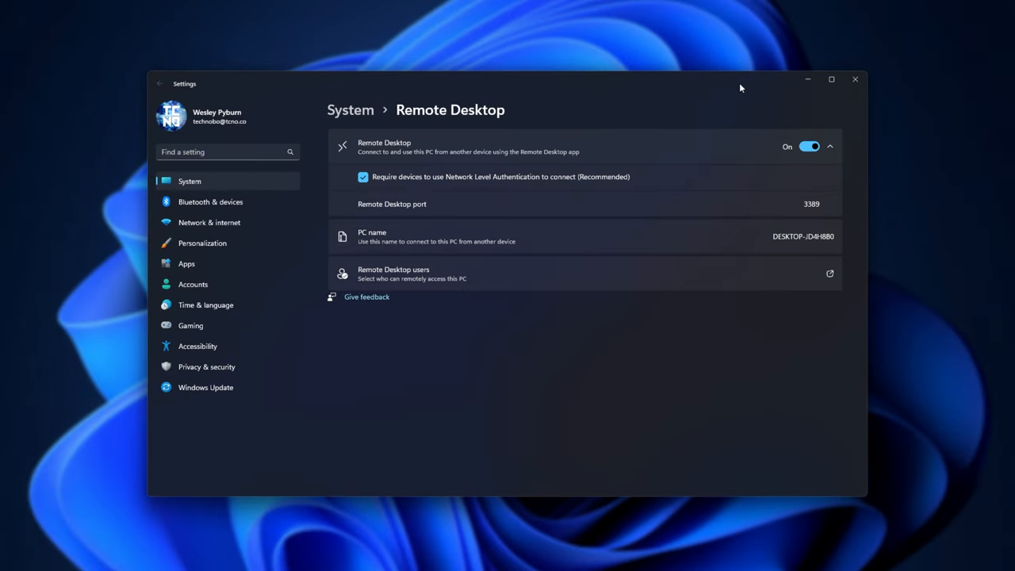
mouse_move(458, 138)
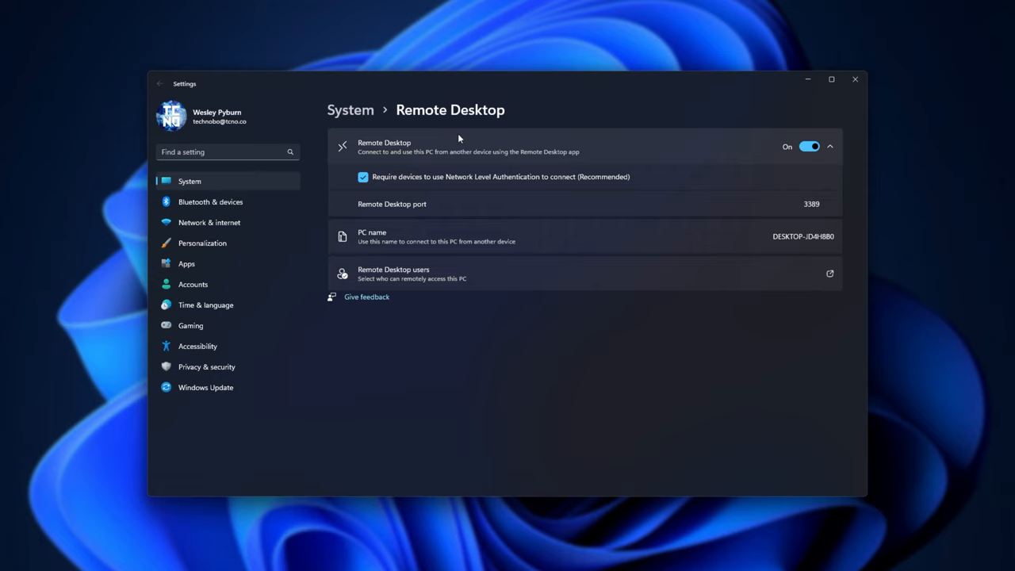
mouse_move(492, 127)
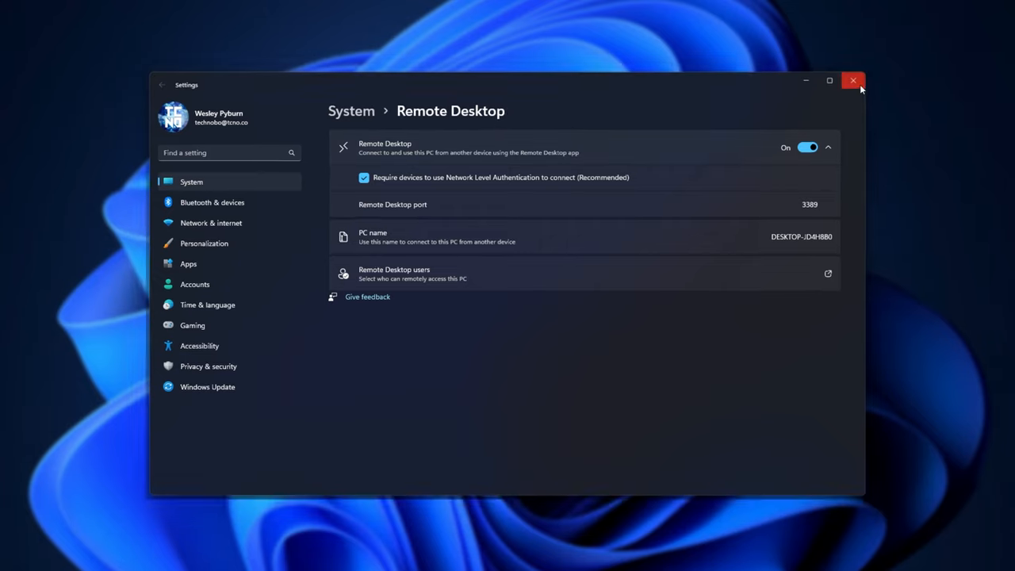
- Close the Settings window so the desktop is showing
left_click(853, 81)
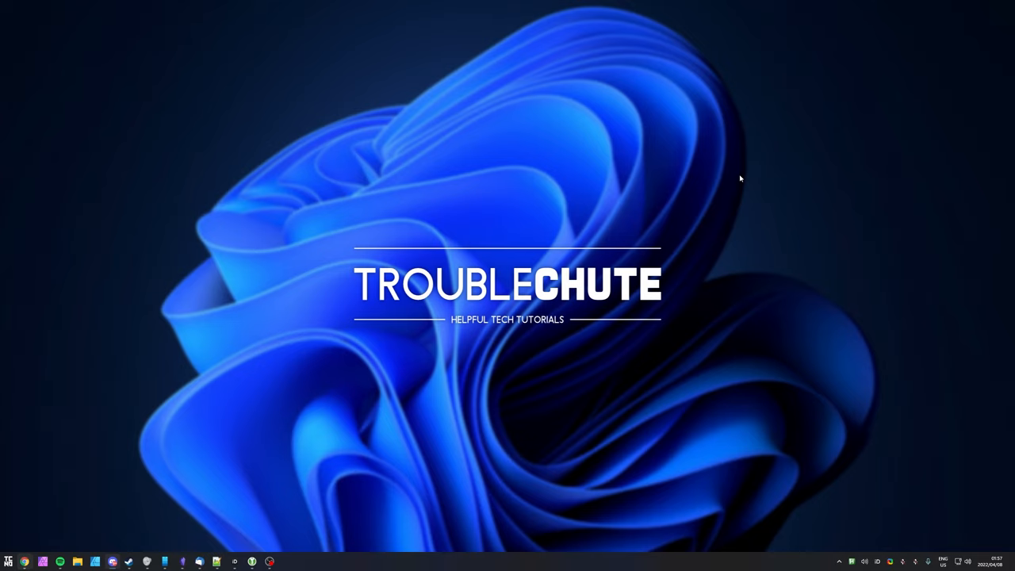
mouse_move(828, 282)
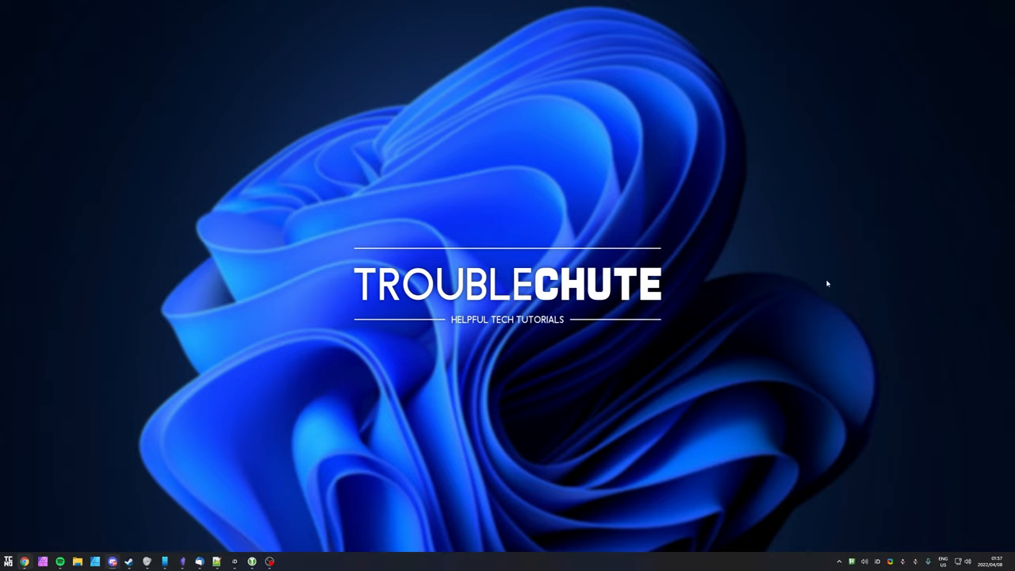